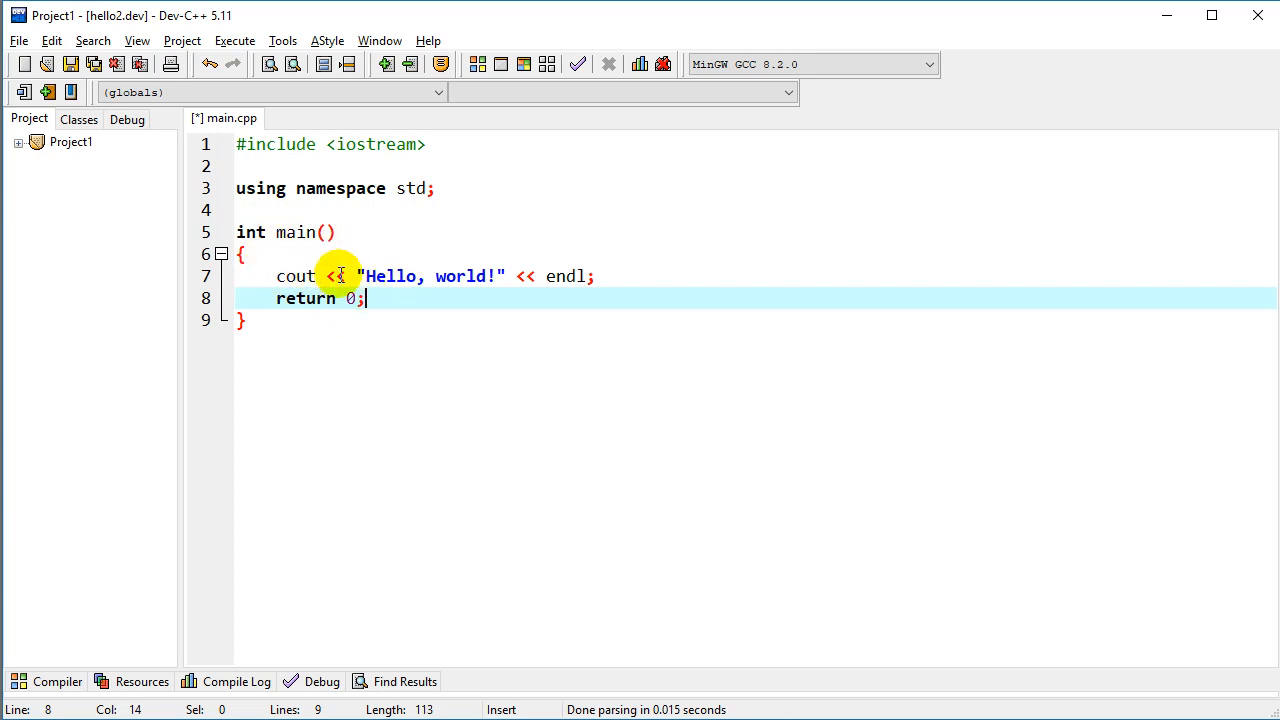
mouse_move(444, 104)
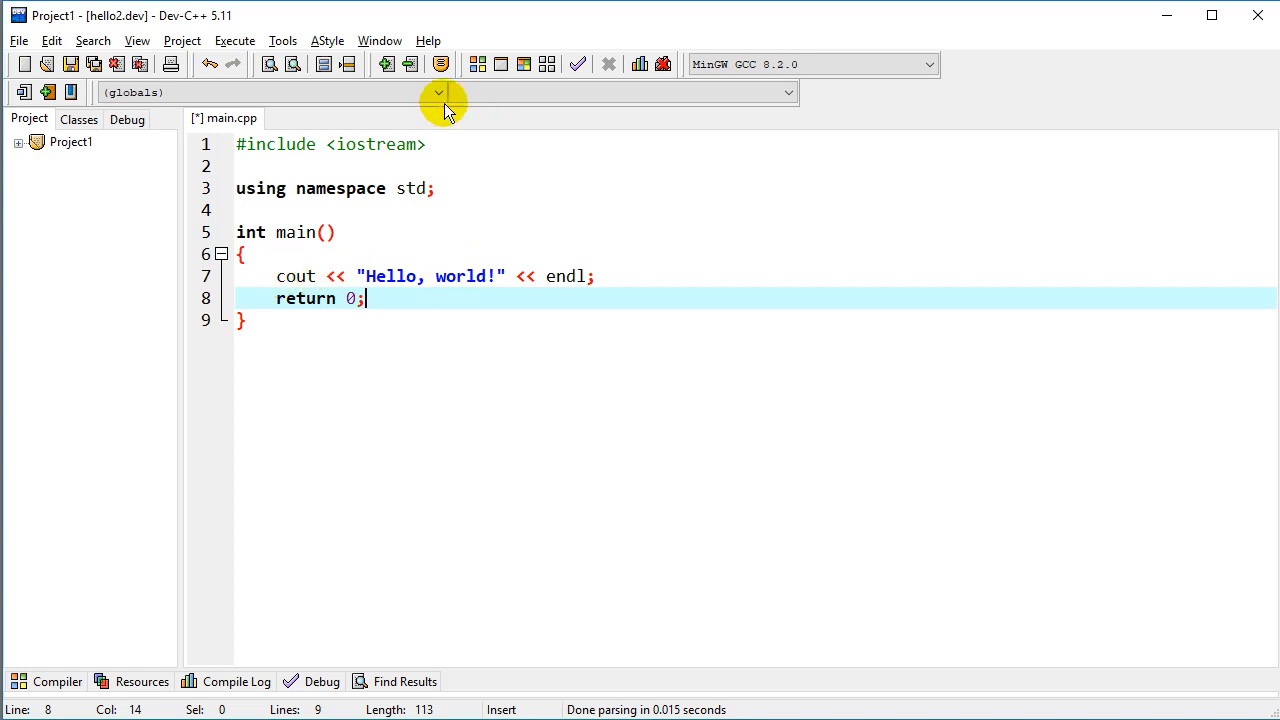
- Compile and run the Hello World program so the console prints 'Hello, world!'
click(236, 40)
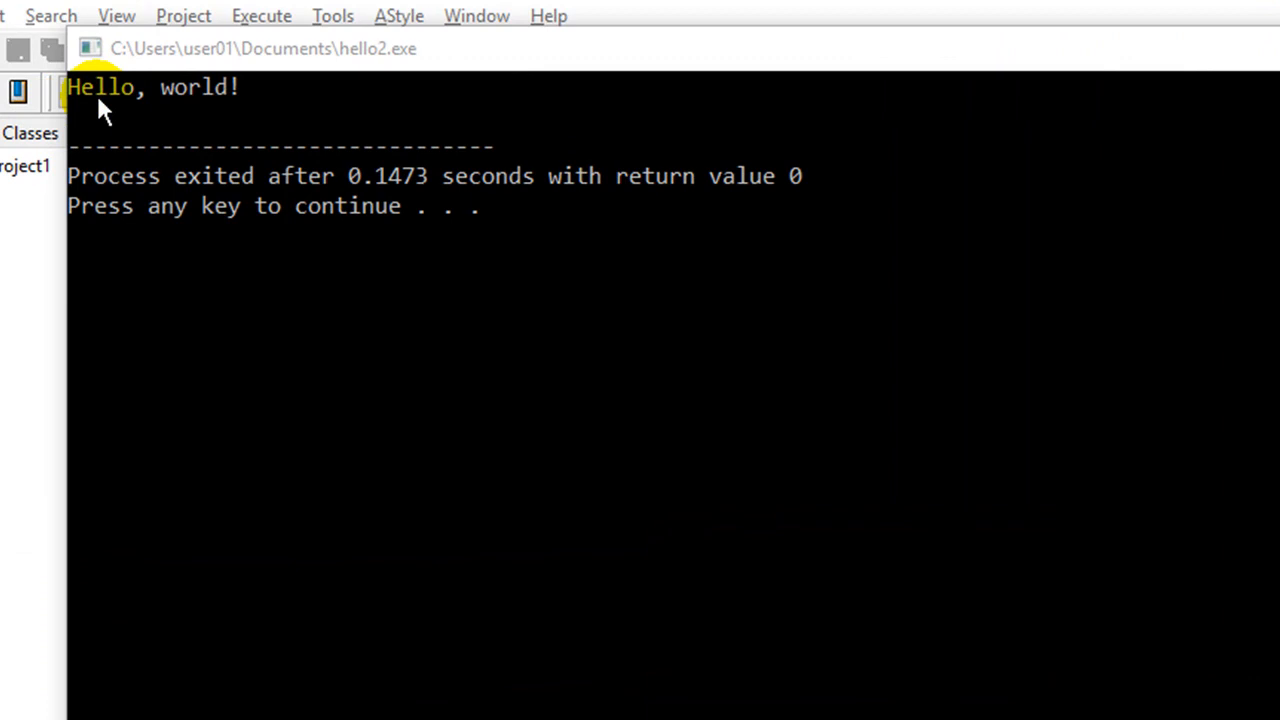
mouse_move(510, 280)
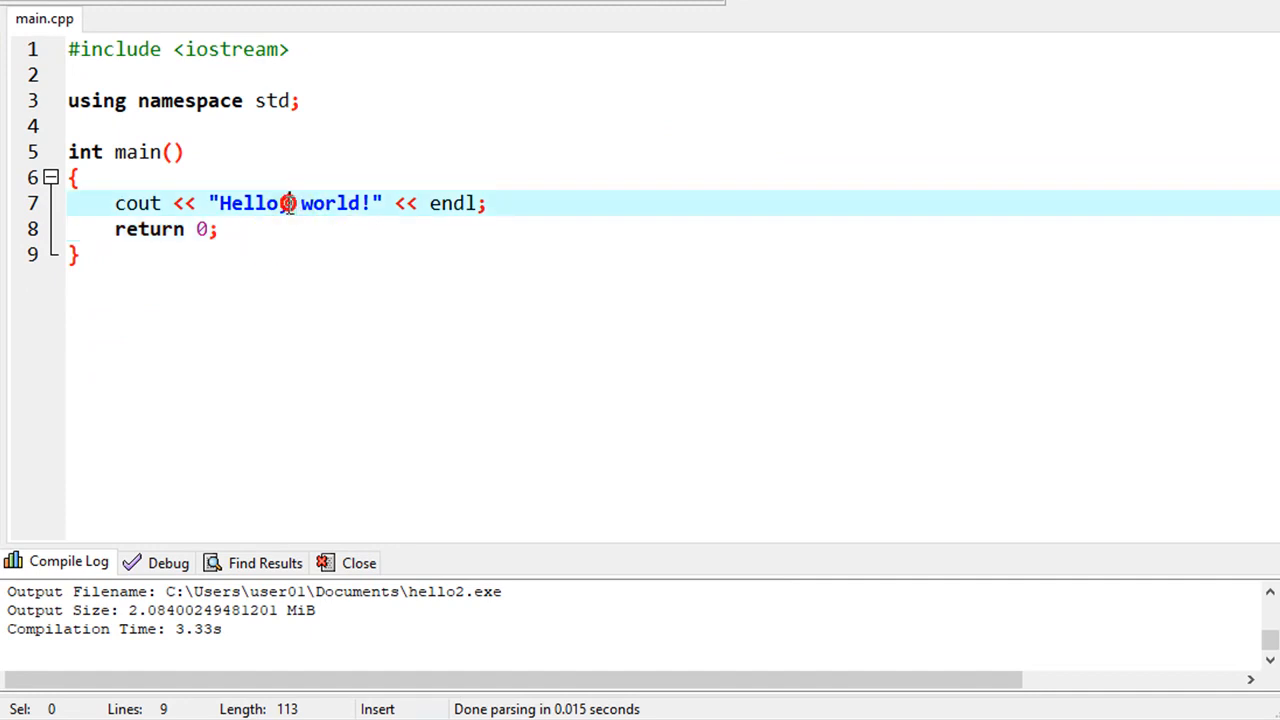
- Edit the cout line into "Hello, " << "world" << "!" << endl
text(,)
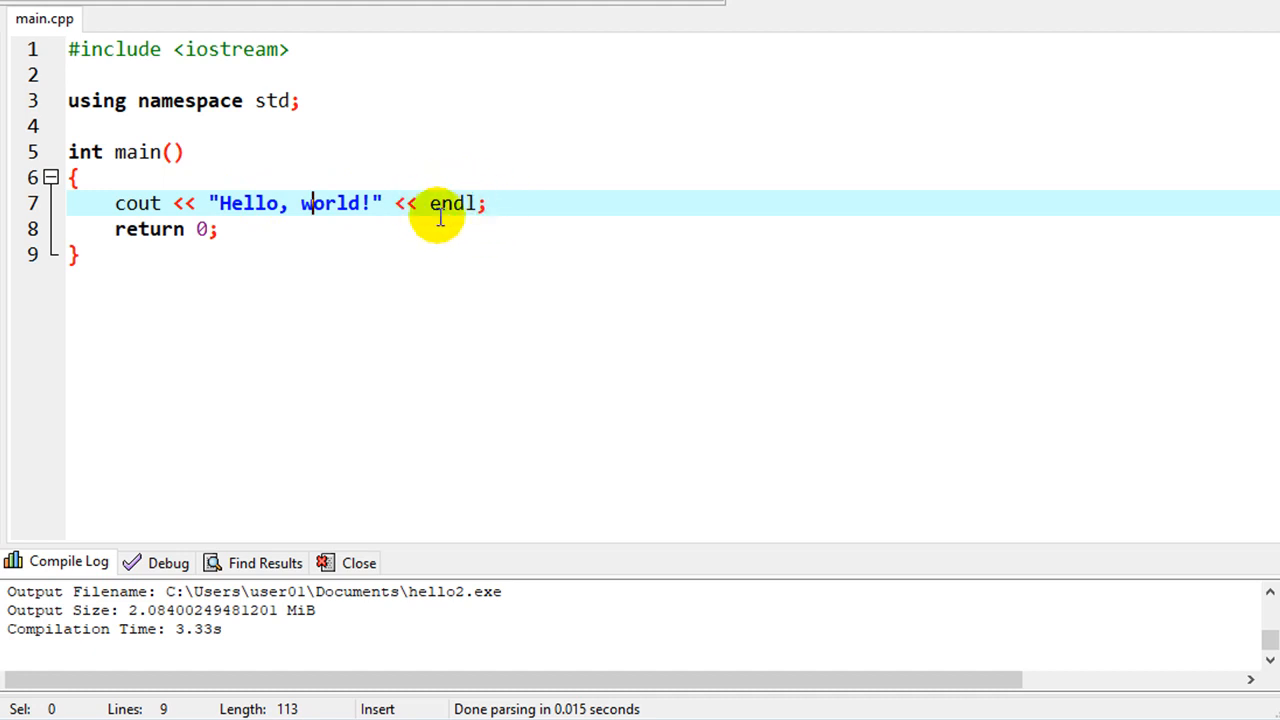
mouse_move(304, 216)
text( " <<)
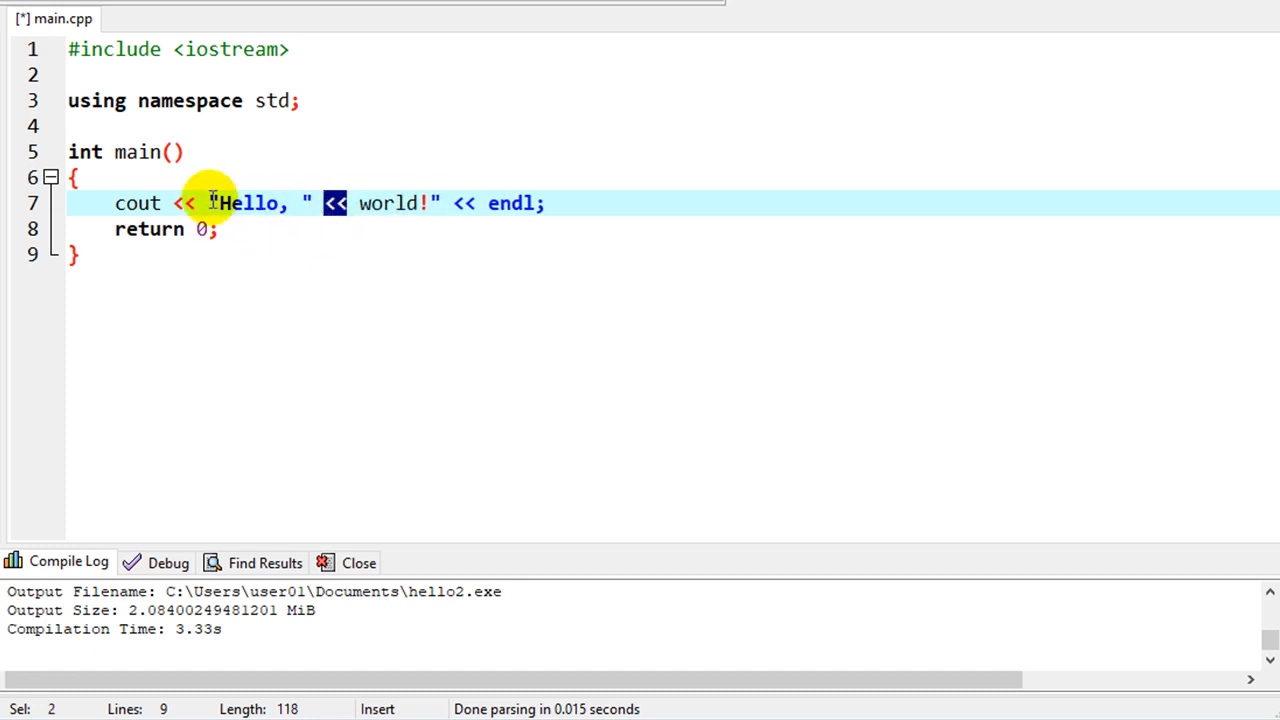
mouse_move(292, 190)
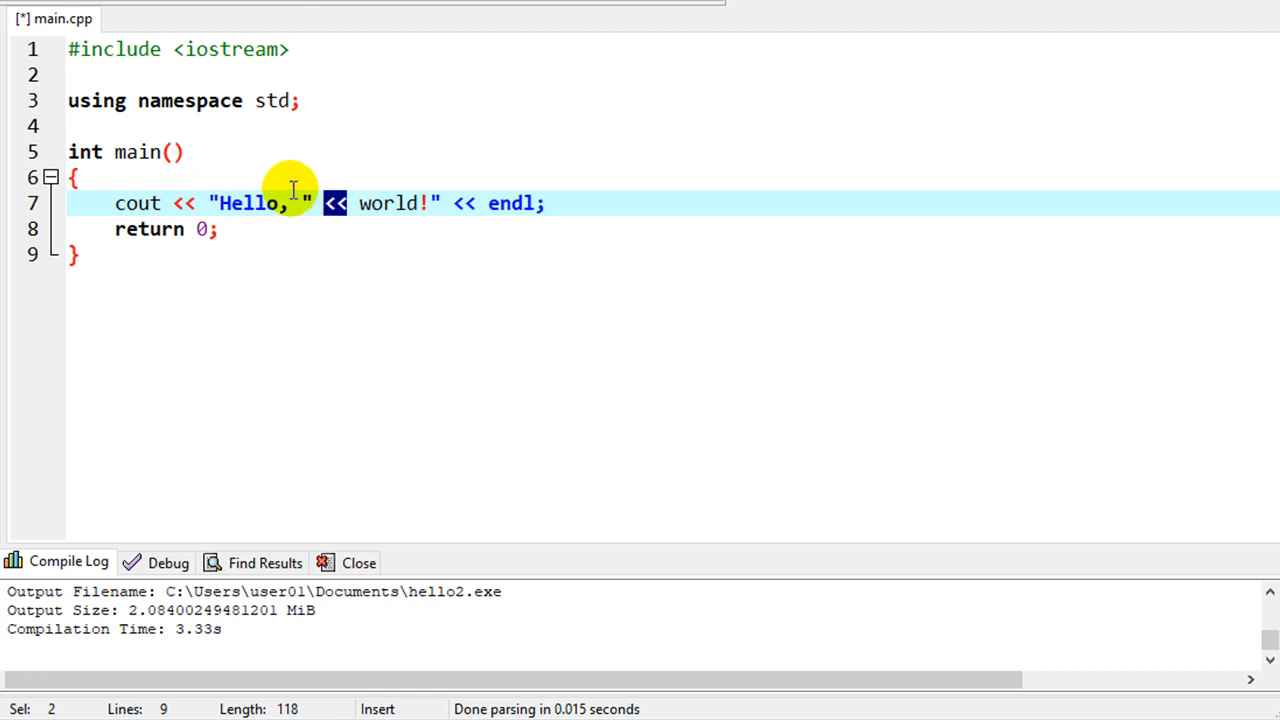
mouse_move(316, 202)
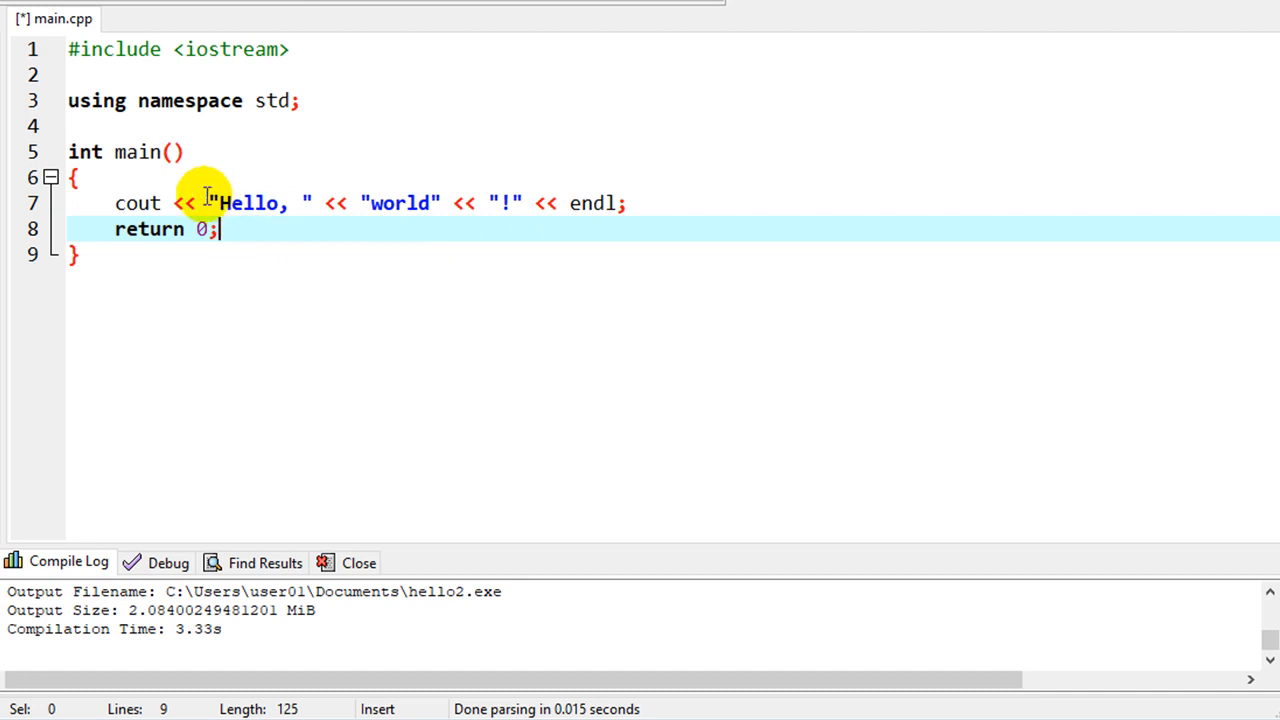
mouse_move(456, 204)
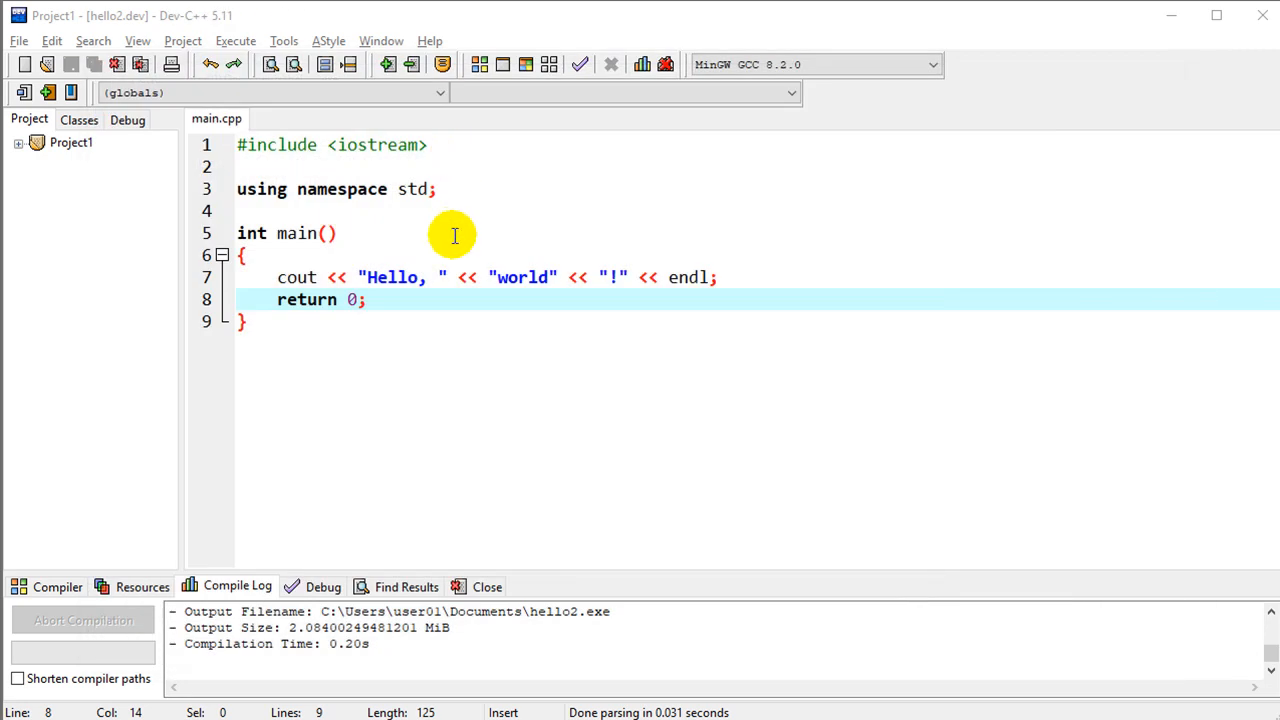
mouse_move(488, 238)
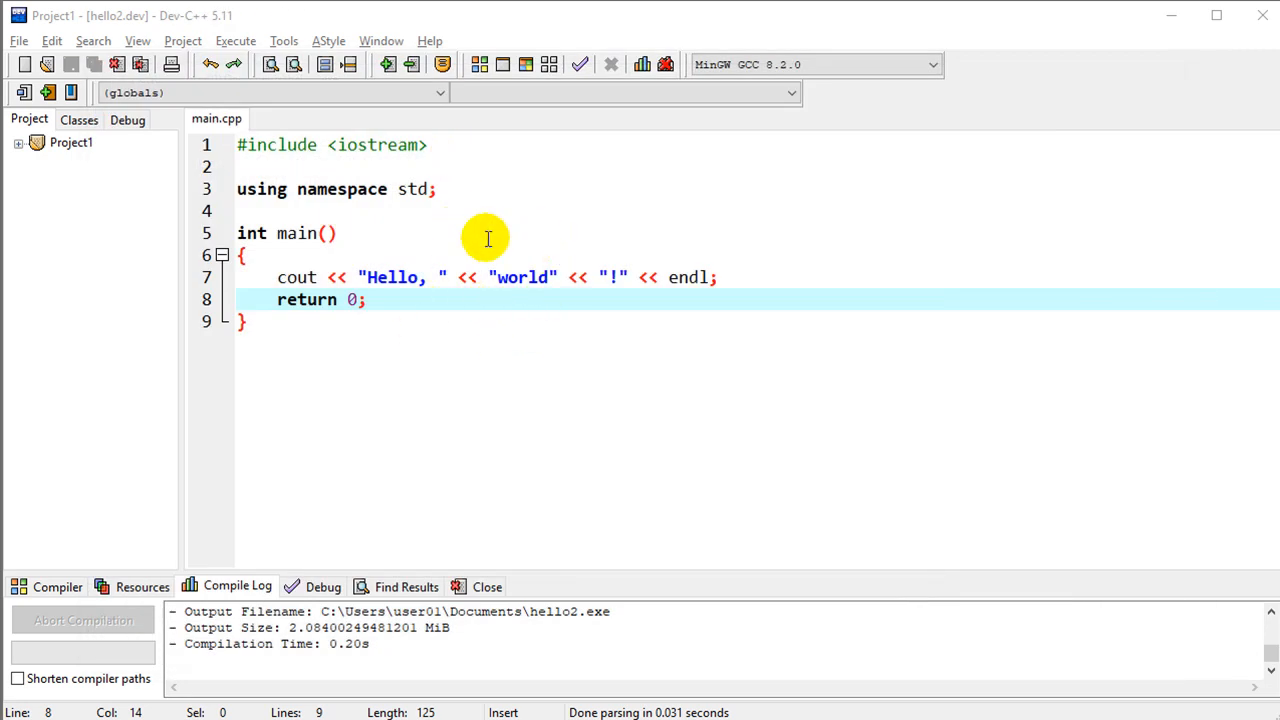
mouse_move(488, 276)
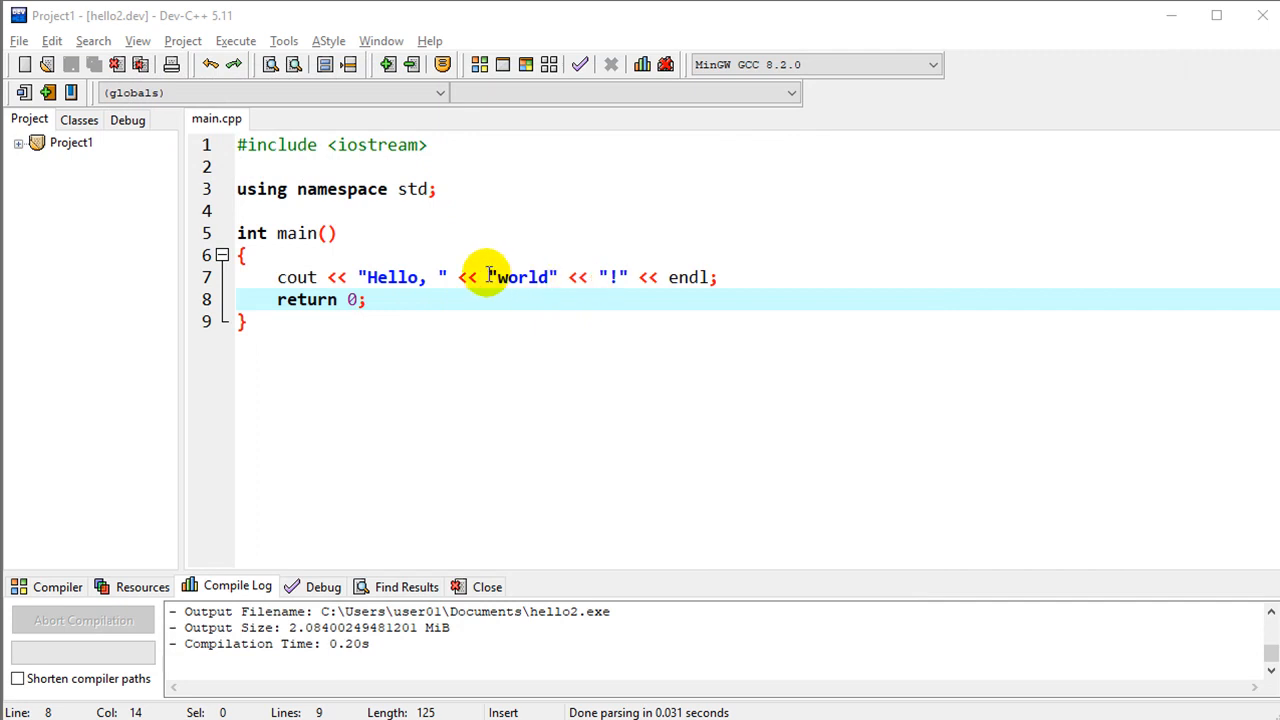
mouse_move(596, 284)
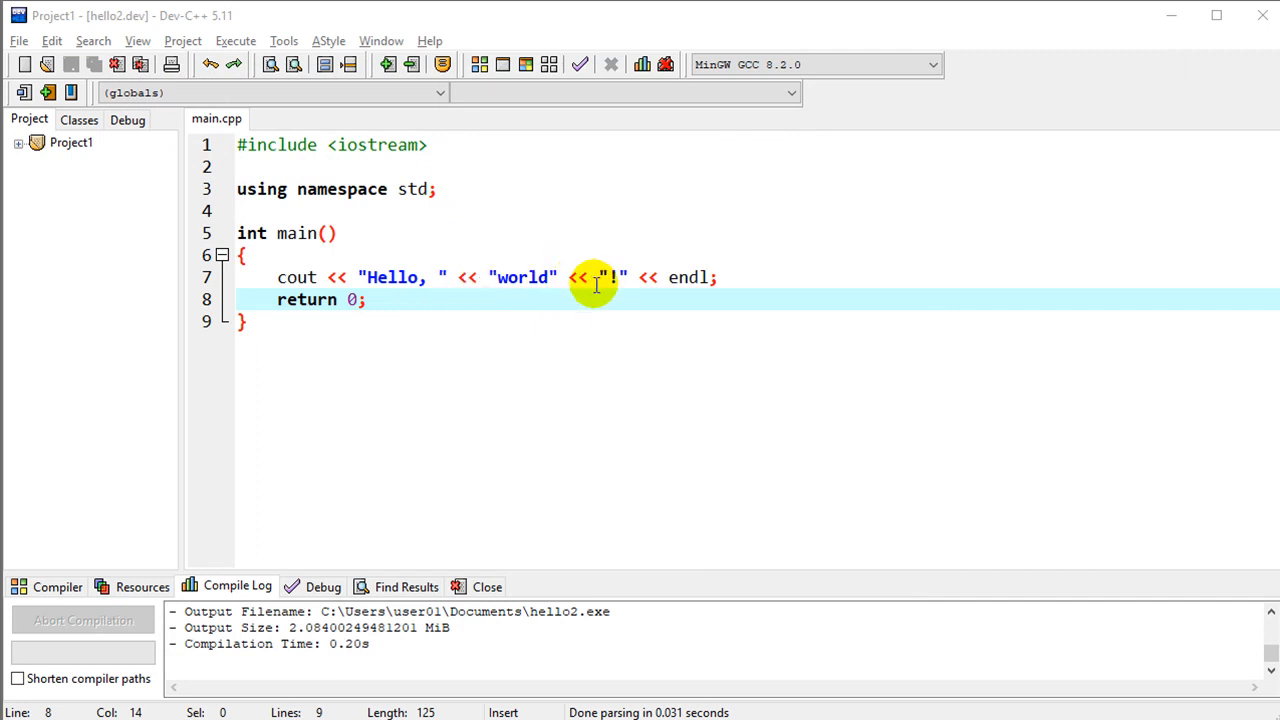
- Insert a new first line in main starting the declaration 'char world'
click(520, 320)
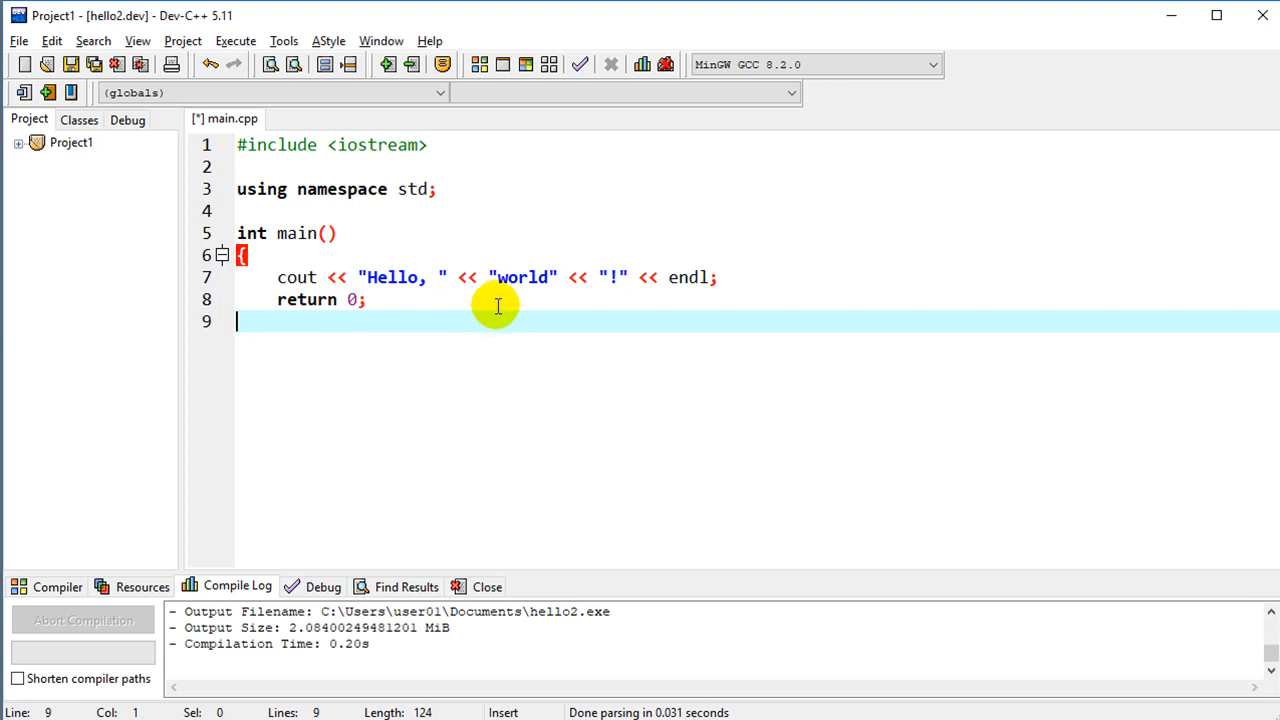
text(char)
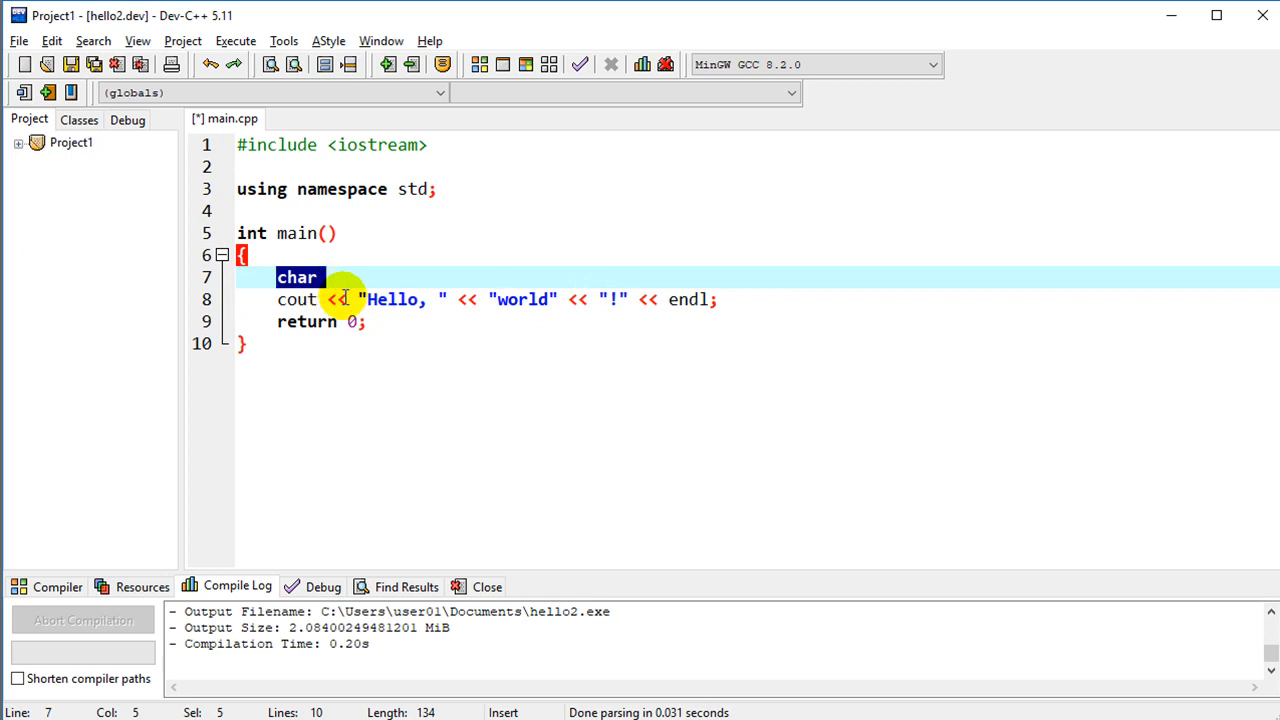
text(world)
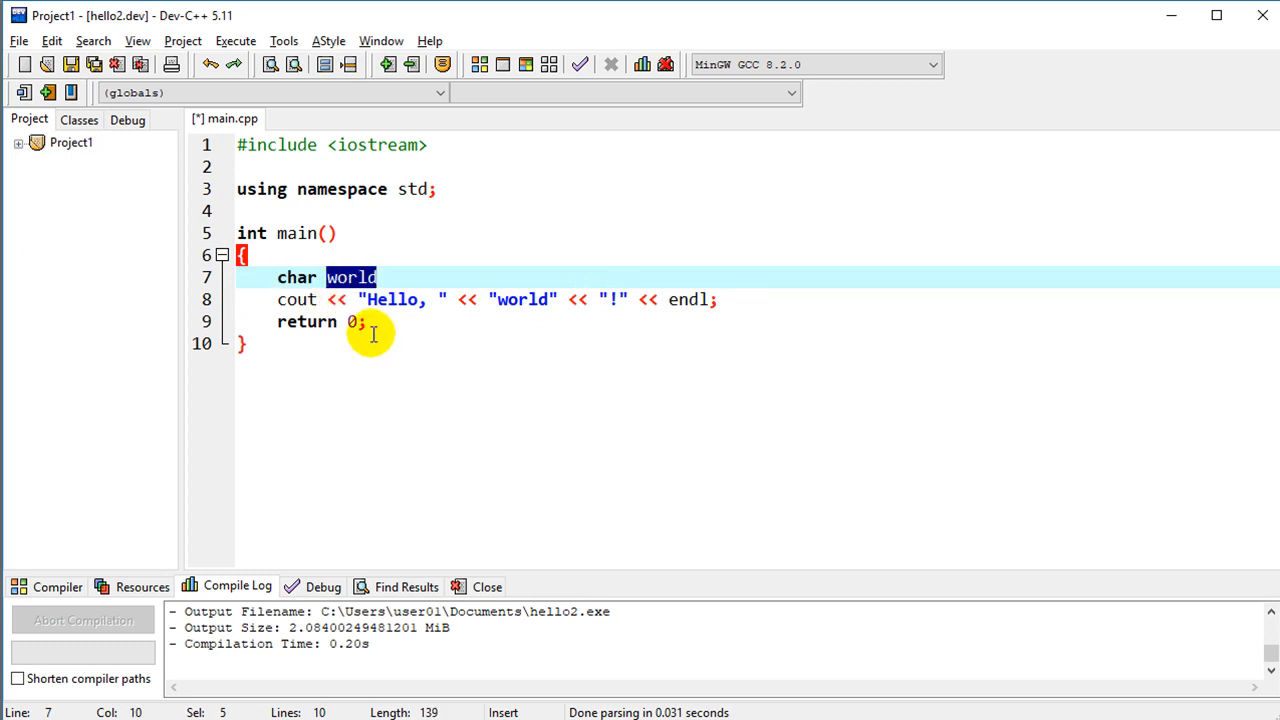
mouse_move(378, 300)
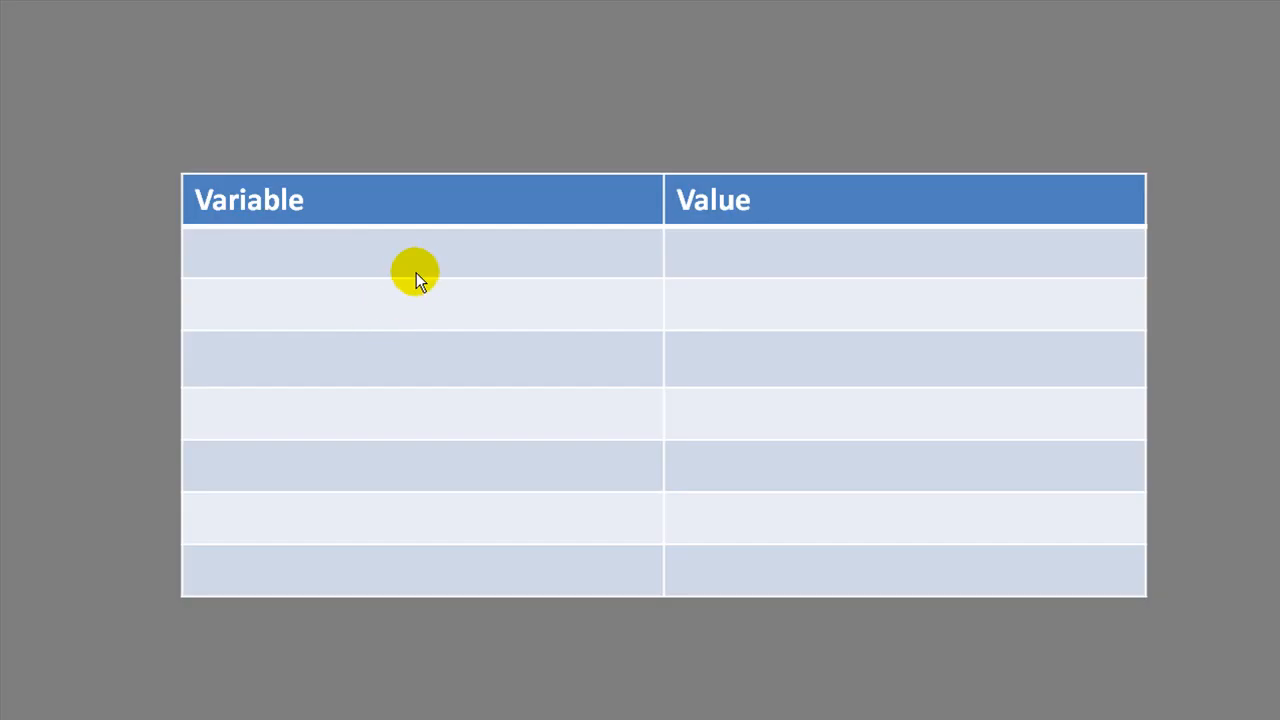
mouse_move(400, 240)
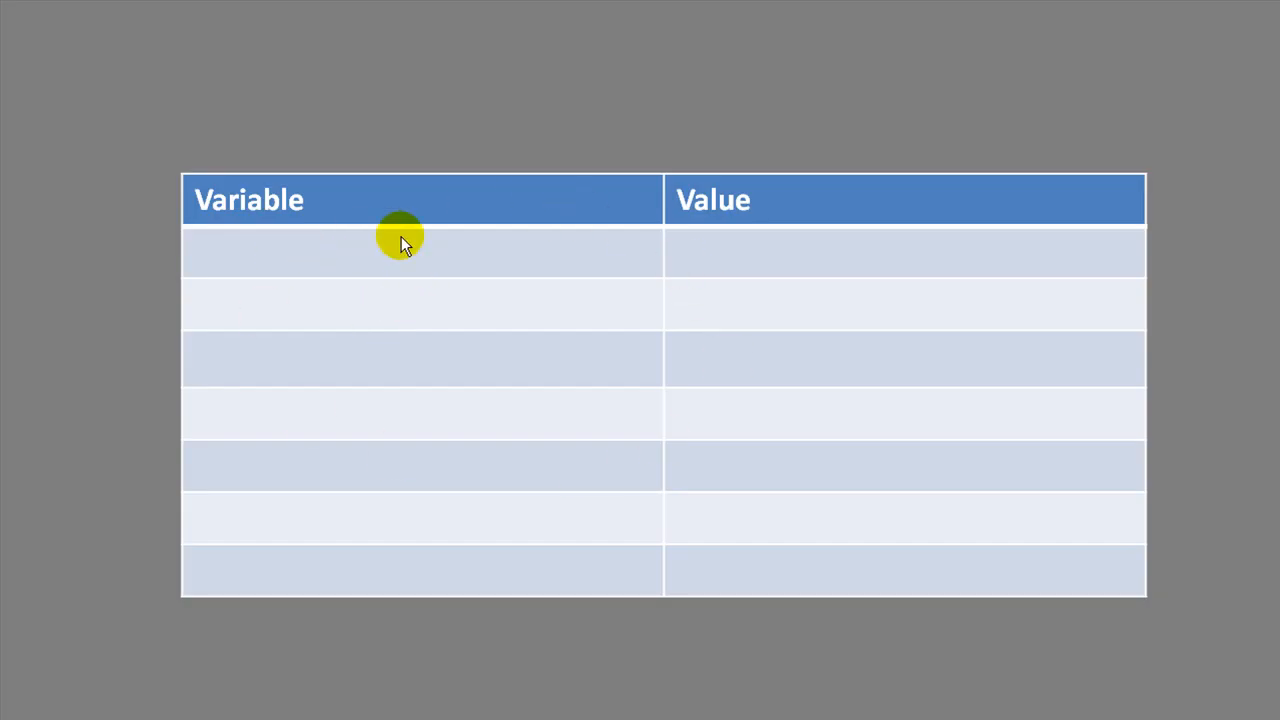
mouse_move(778, 228)
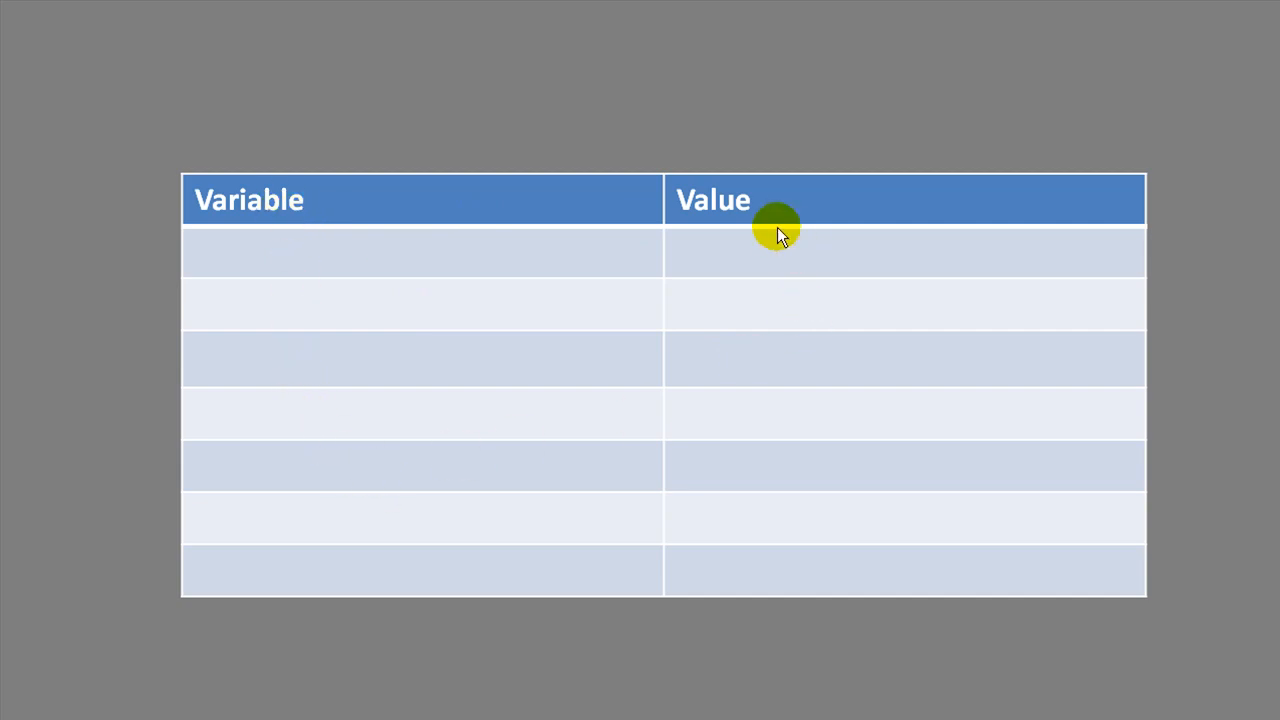
mouse_move(740, 220)
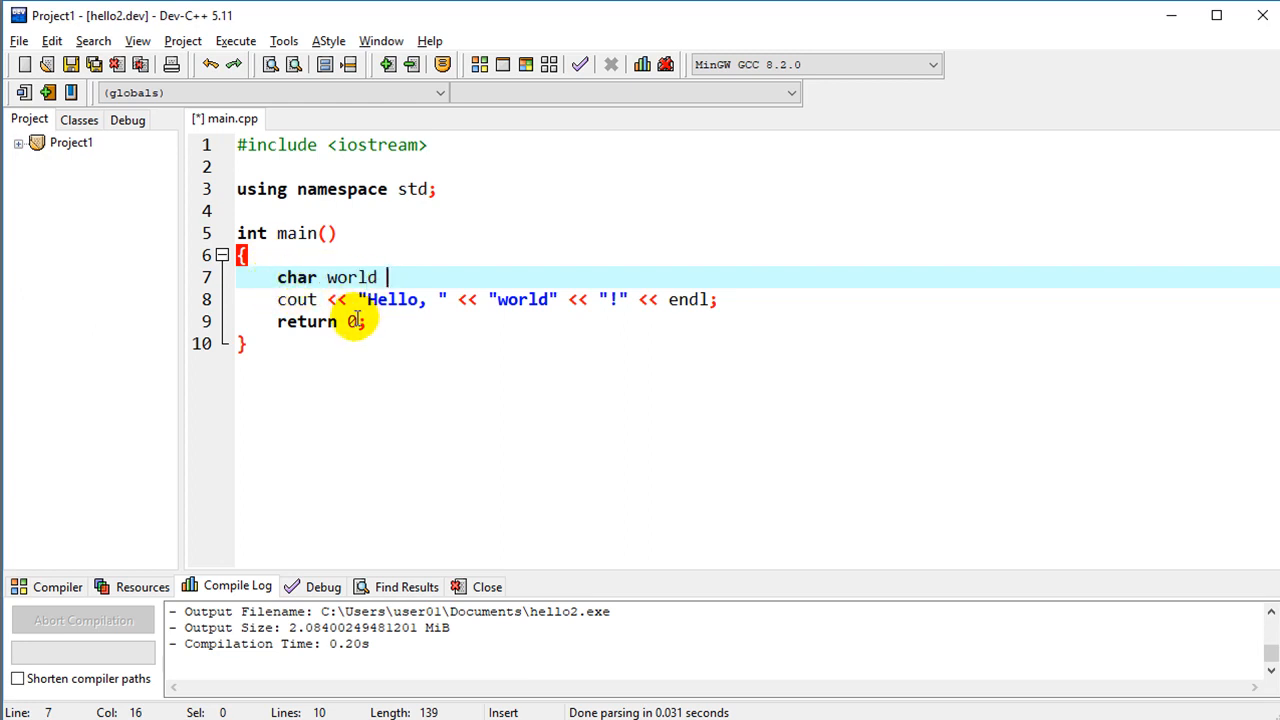
- Extend line 7 to char world[] = "USA";
text([])
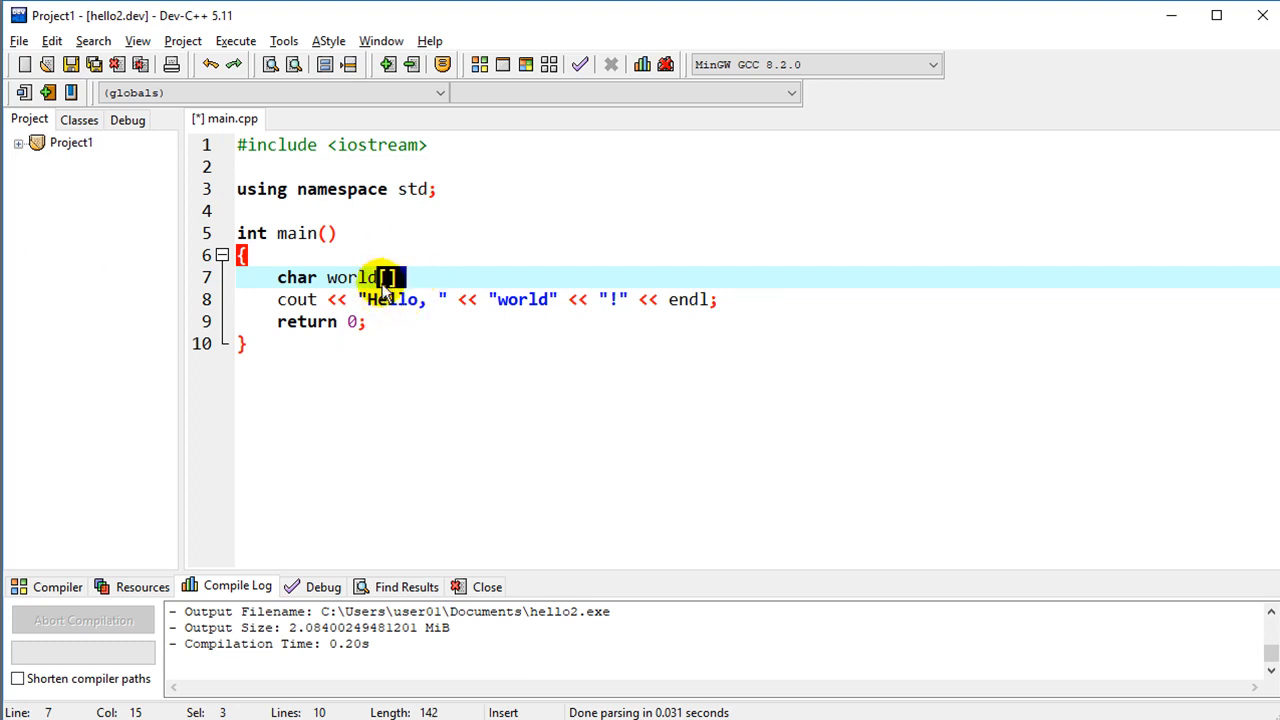
mouse_move(410, 296)
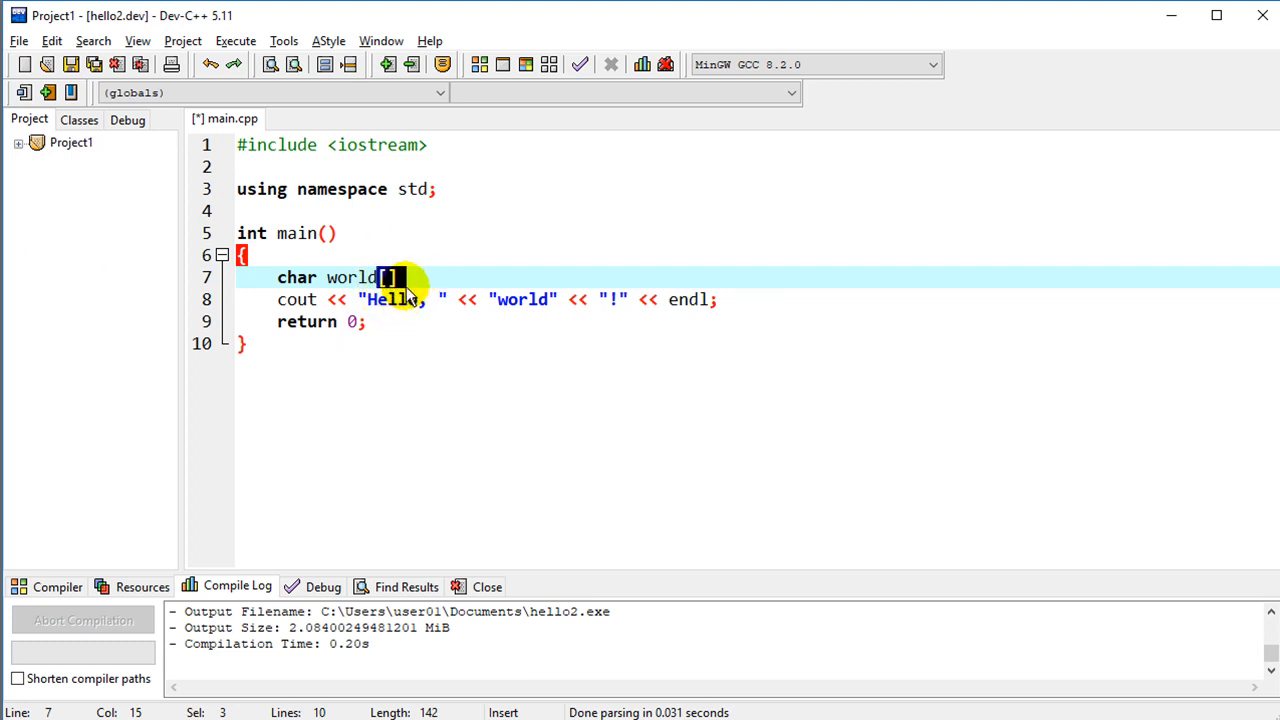
text(=)
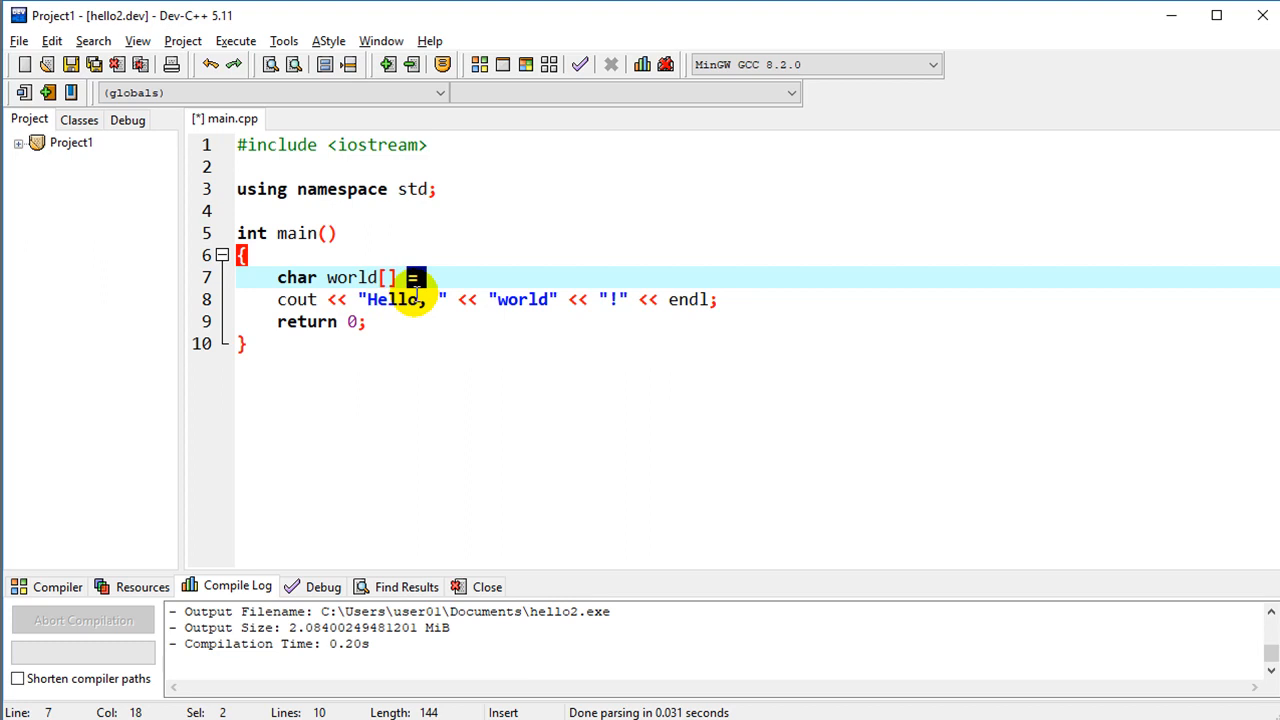
text("USA";)
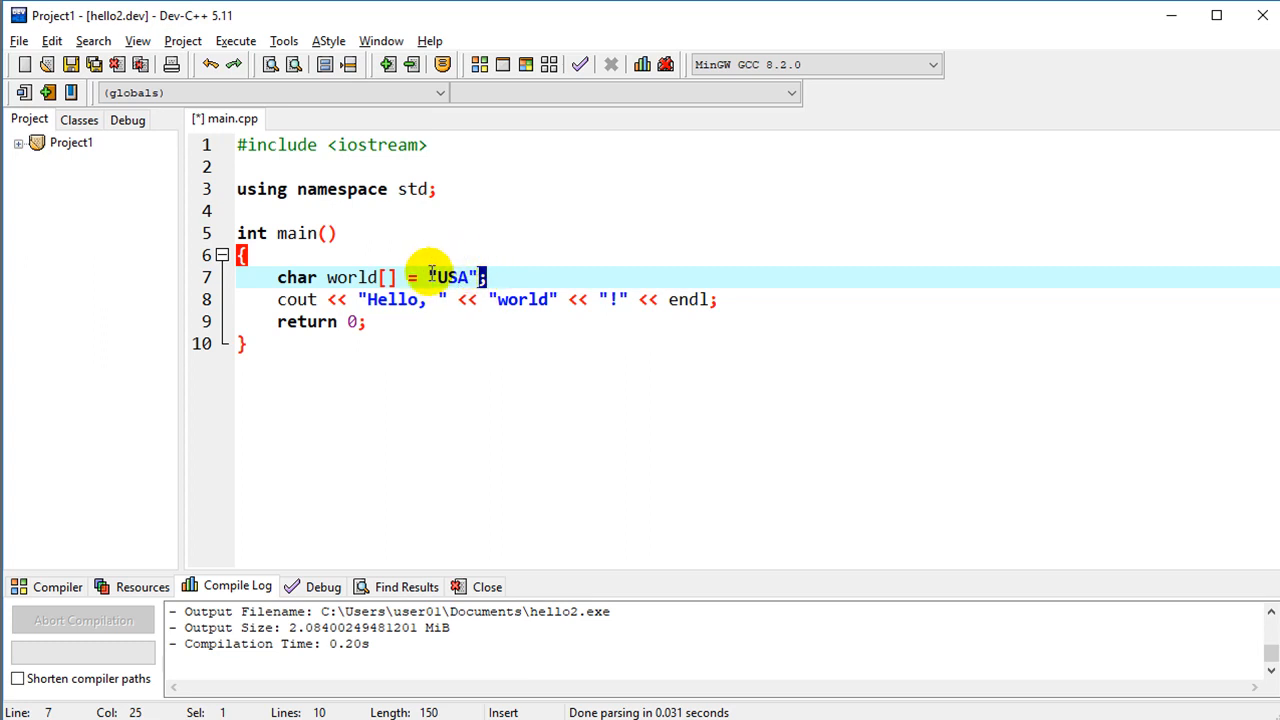
mouse_move(344, 276)
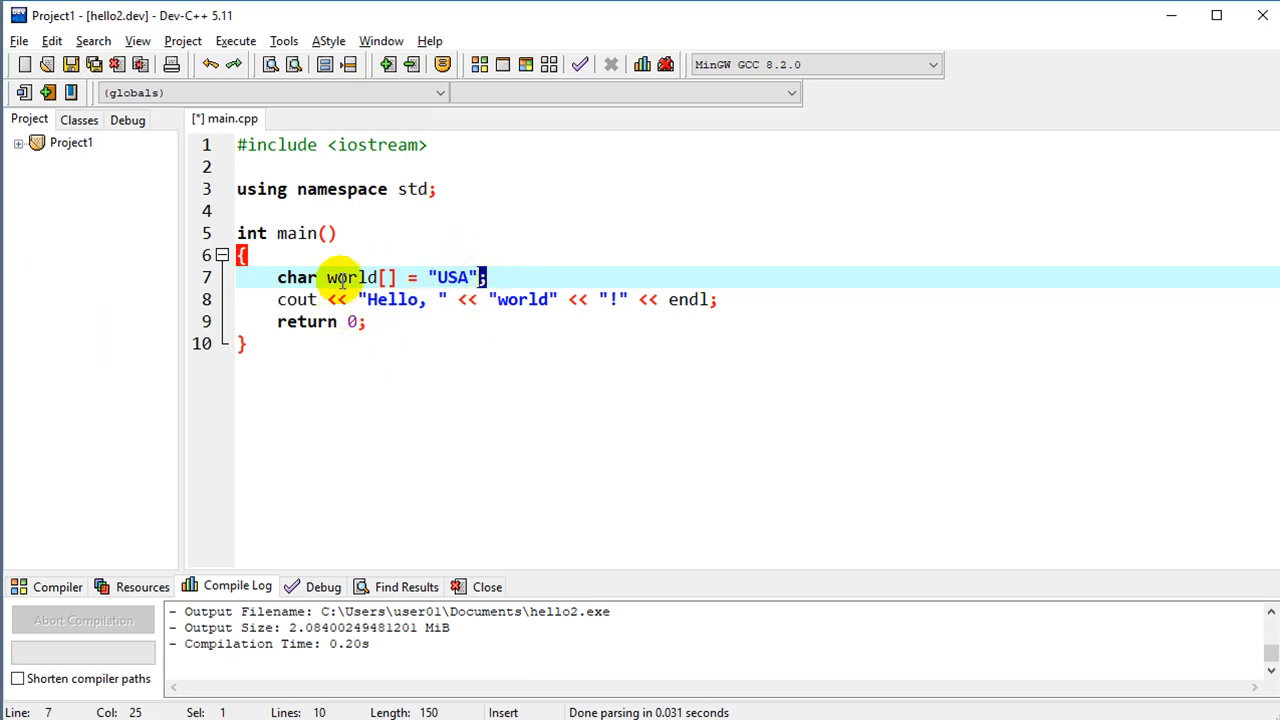
mouse_move(438, 380)
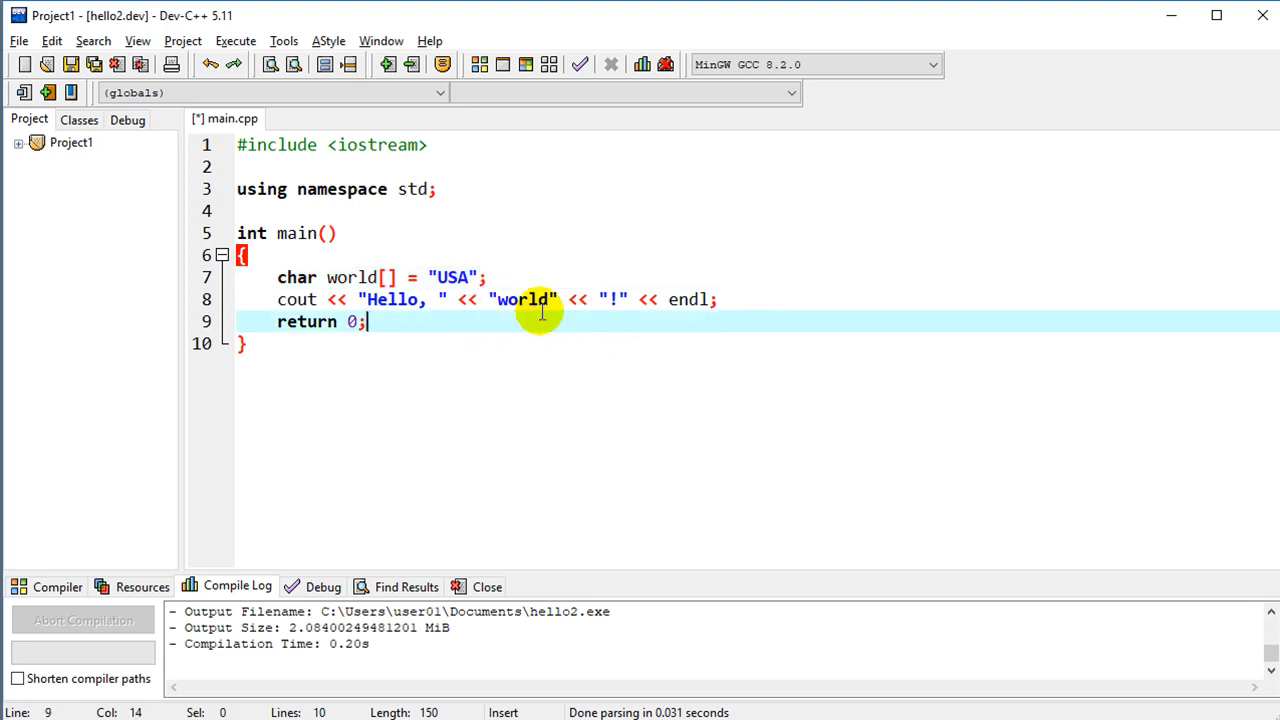
mouse_move(524, 308)
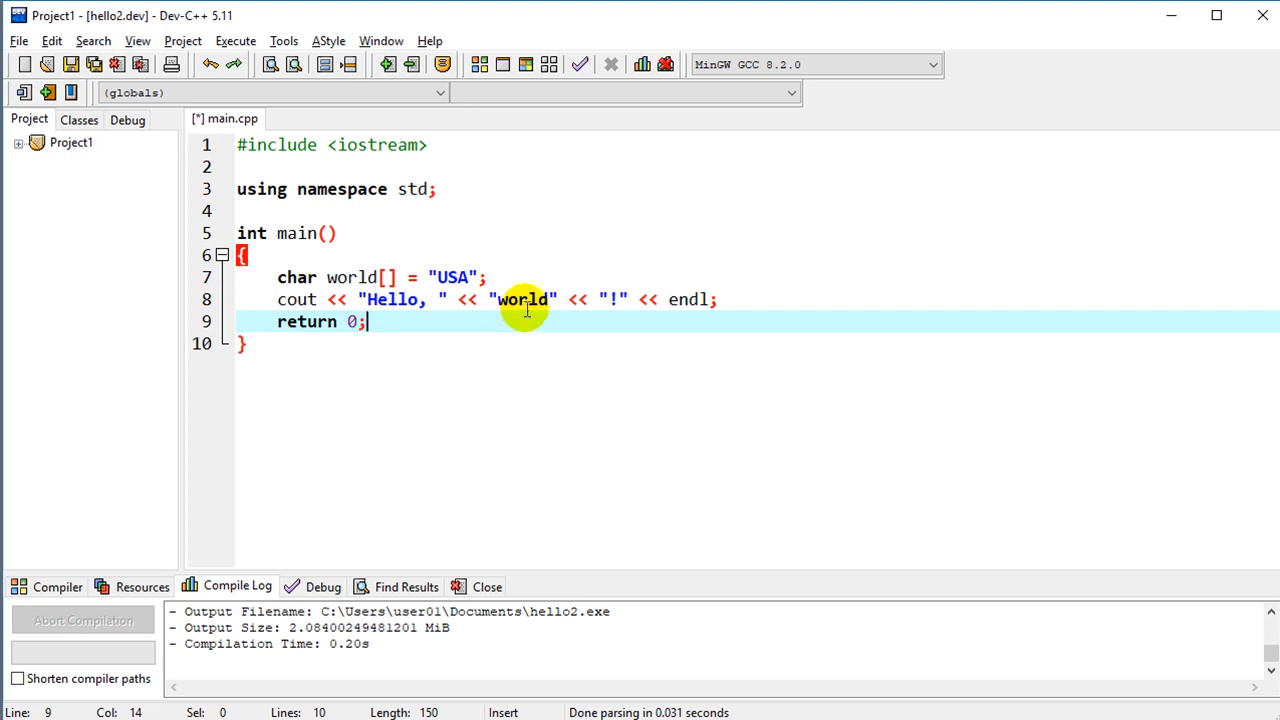
mouse_move(548, 320)
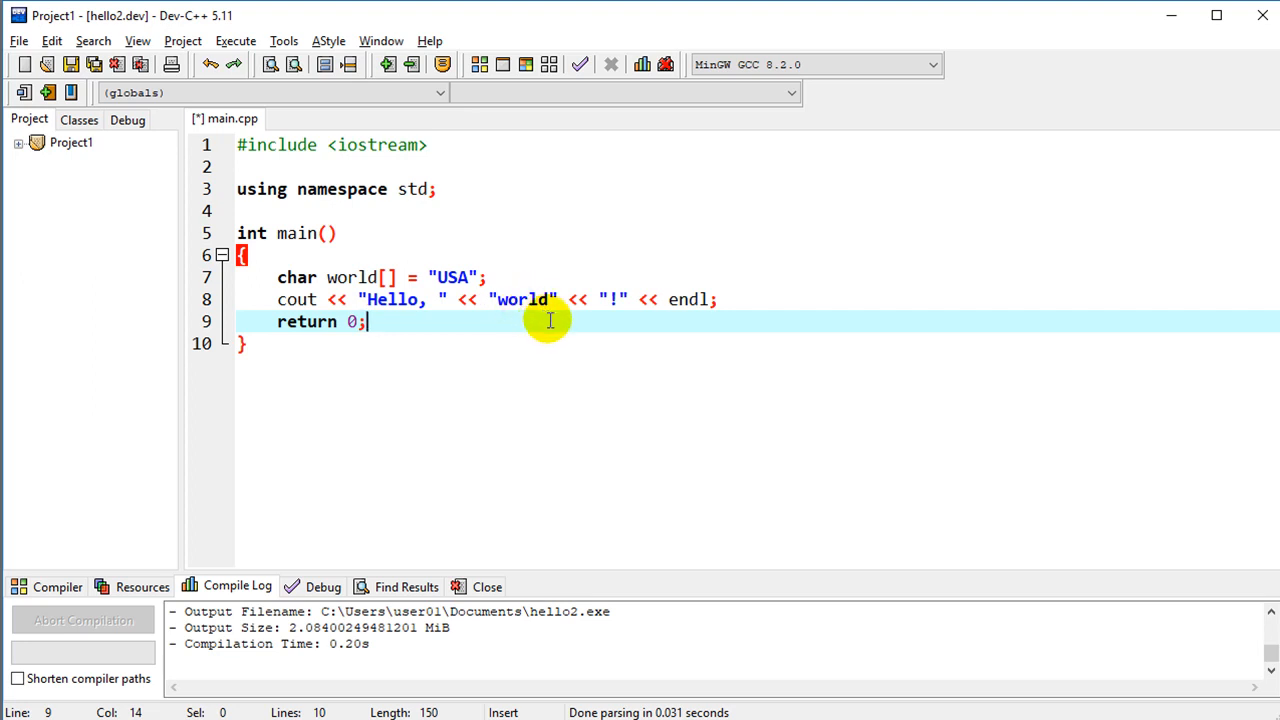
mouse_move(548, 304)
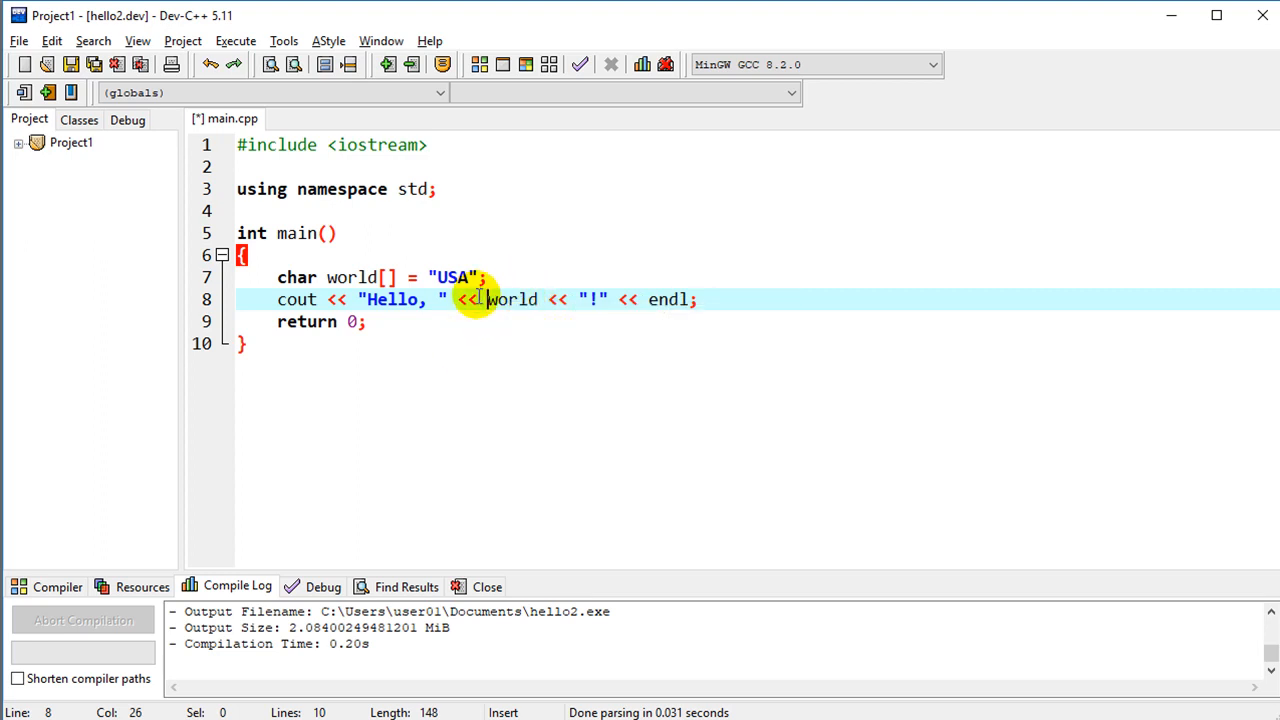
mouse_move(550, 300)
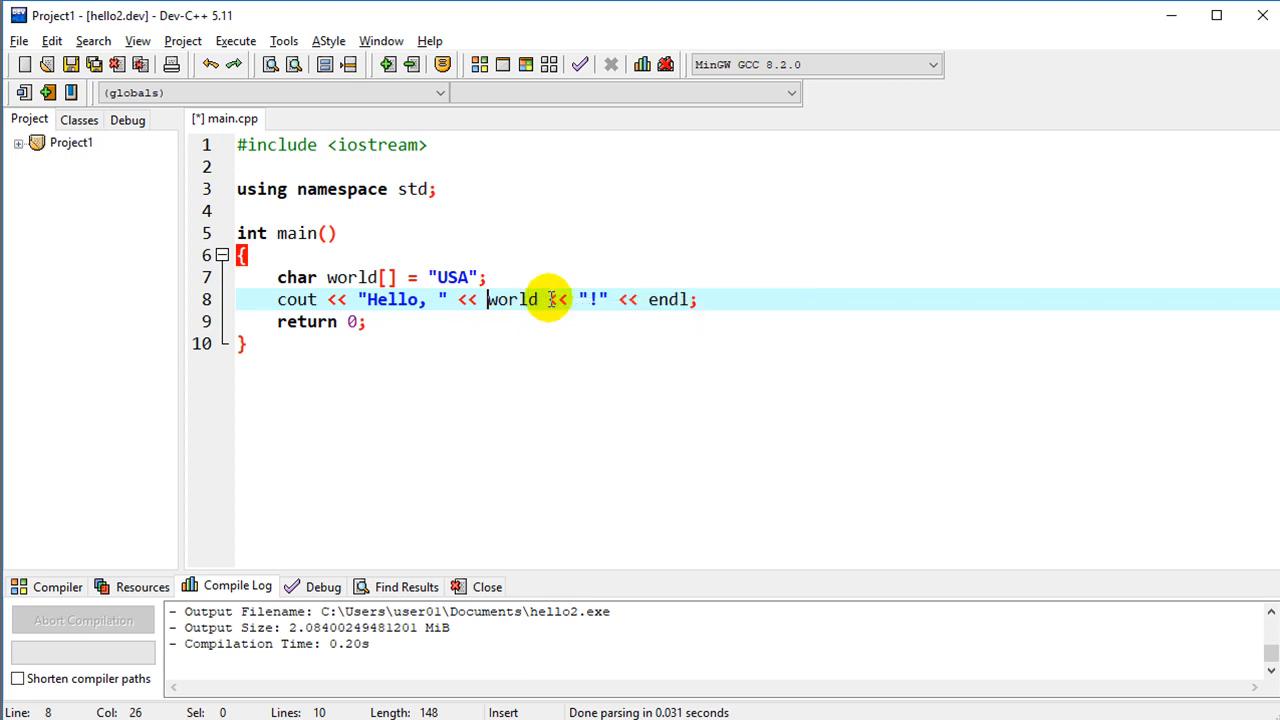
mouse_move(518, 328)
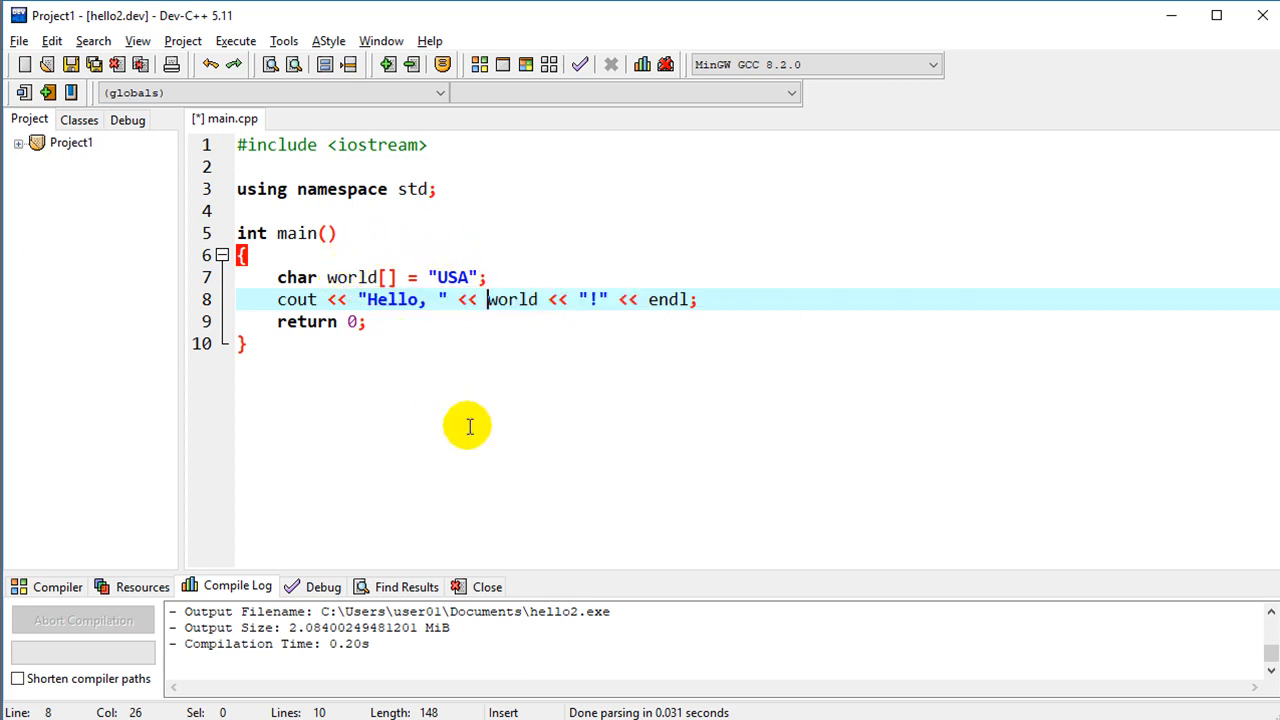
mouse_move(476, 424)
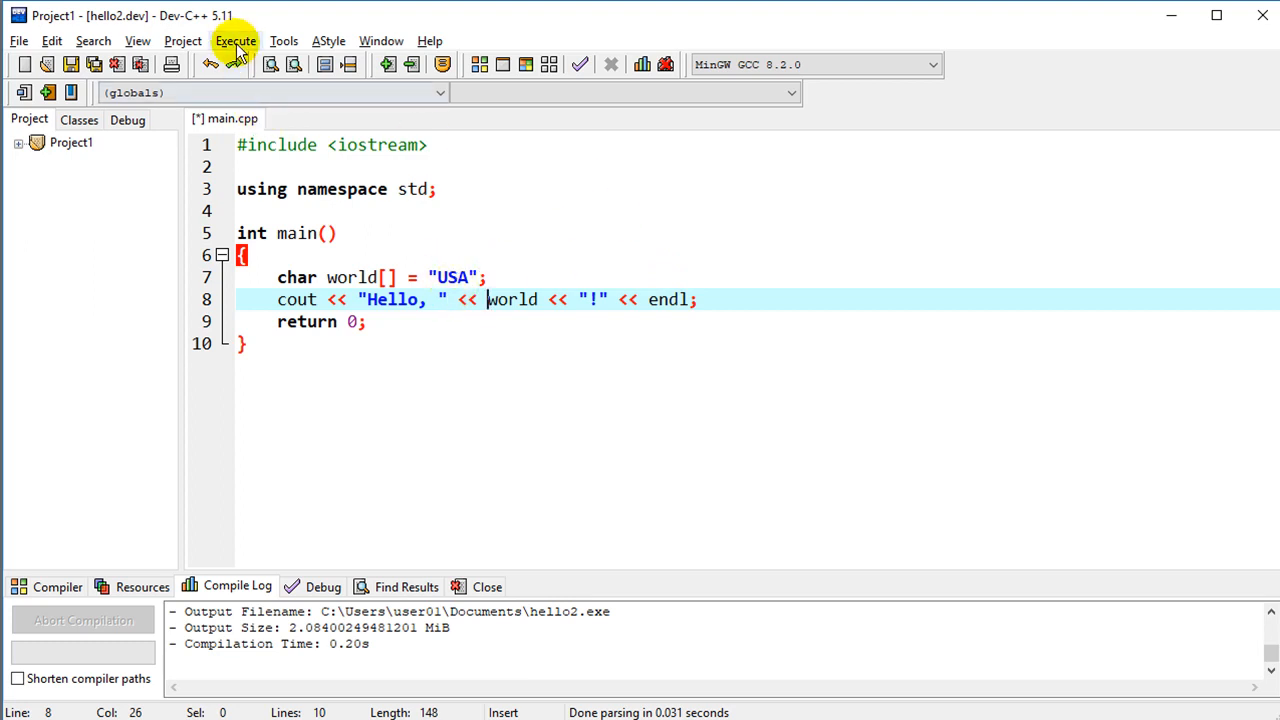
- Compile and run the program with world initialised to "USA"
click(236, 40)
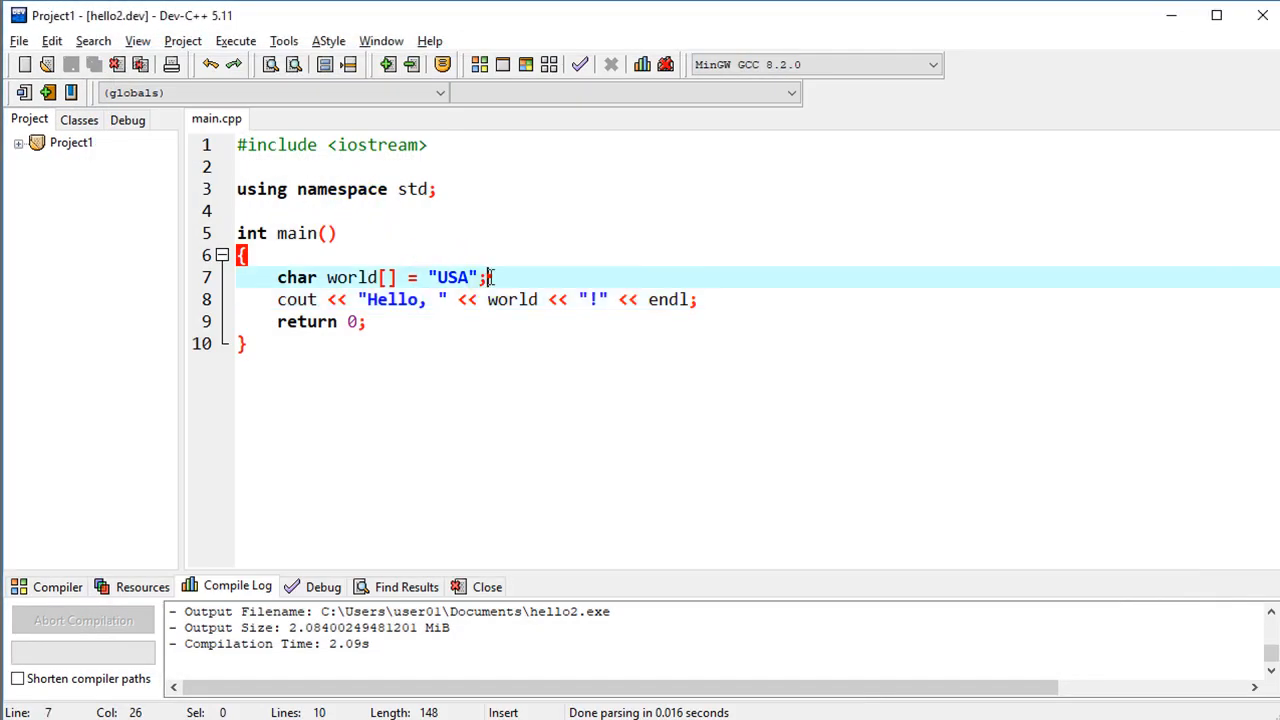
mouse_move(464, 368)
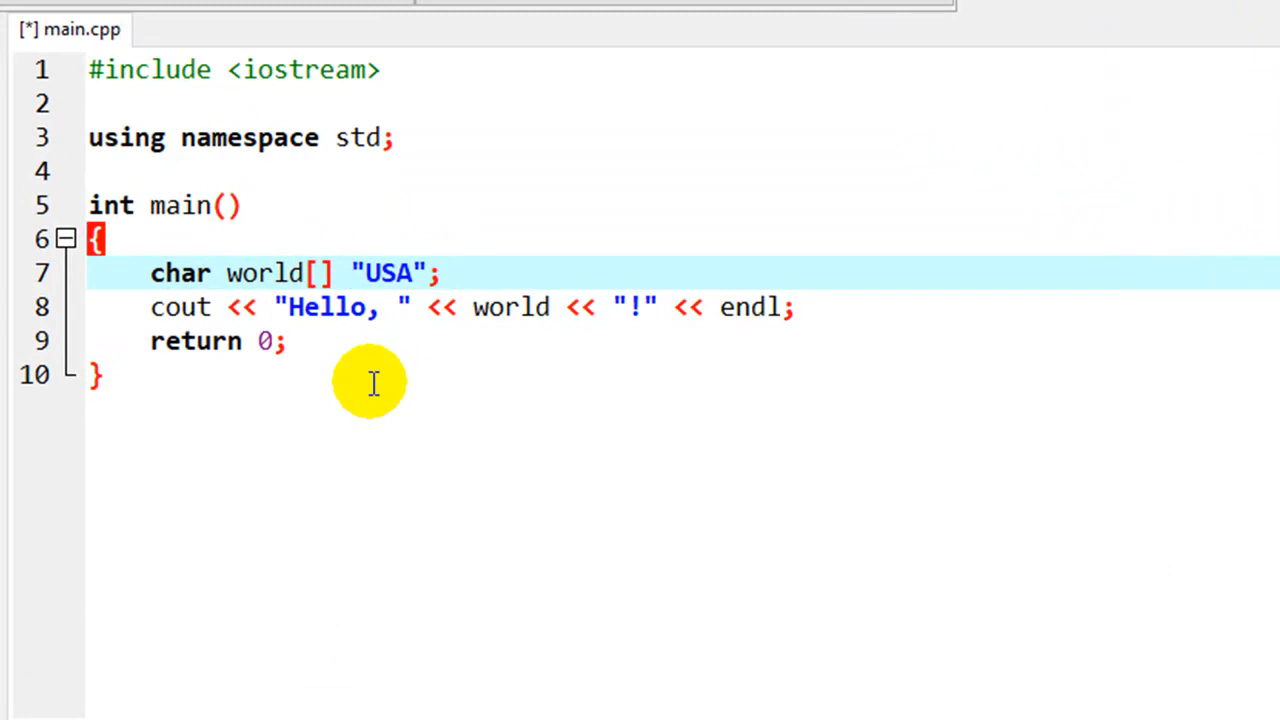
- Change line 7 to char world[] {"USA"}; and run it, still printing 'Hello, USA!'
text({)
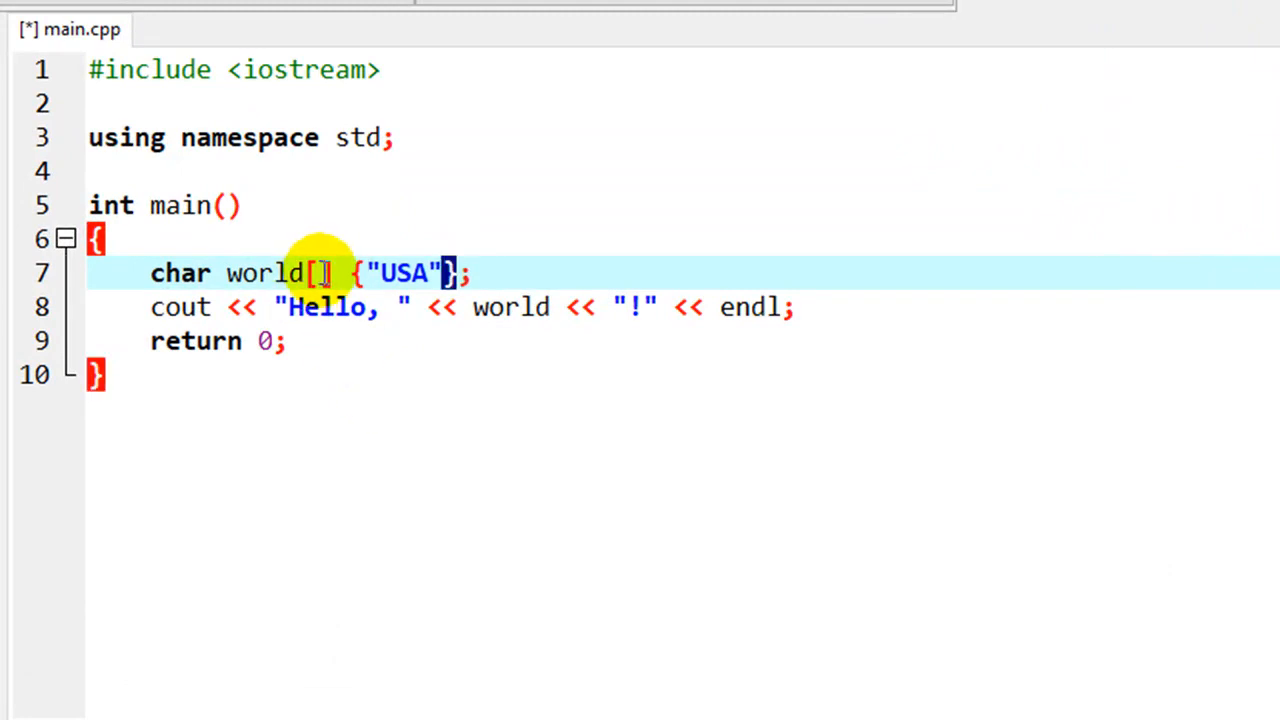
mouse_move(530, 276)
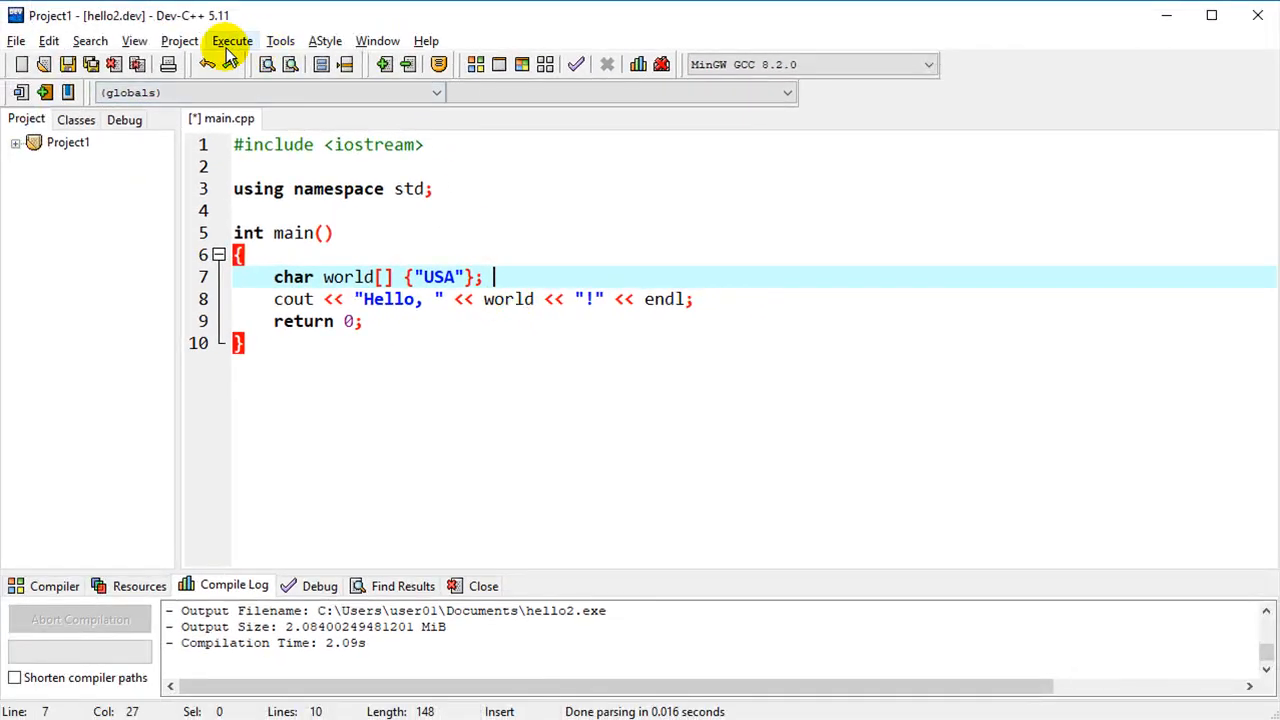
click(232, 40)
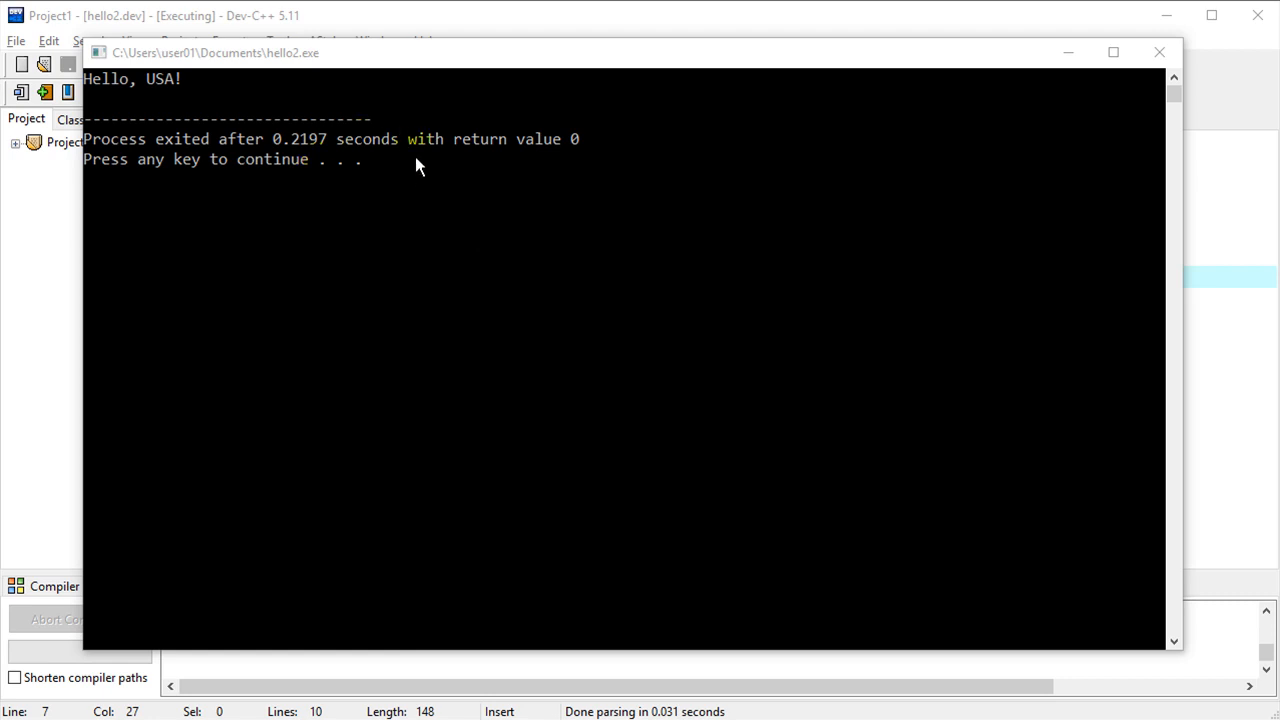
mouse_move(420, 184)
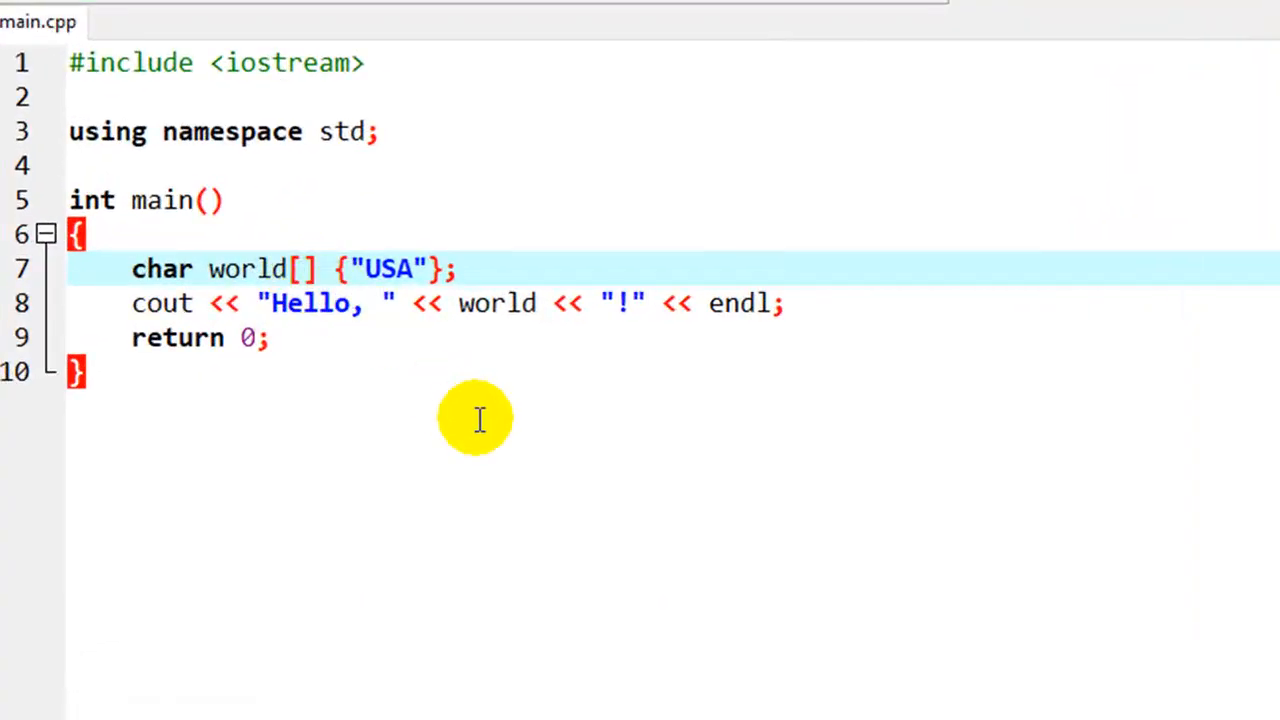
mouse_move(450, 270)
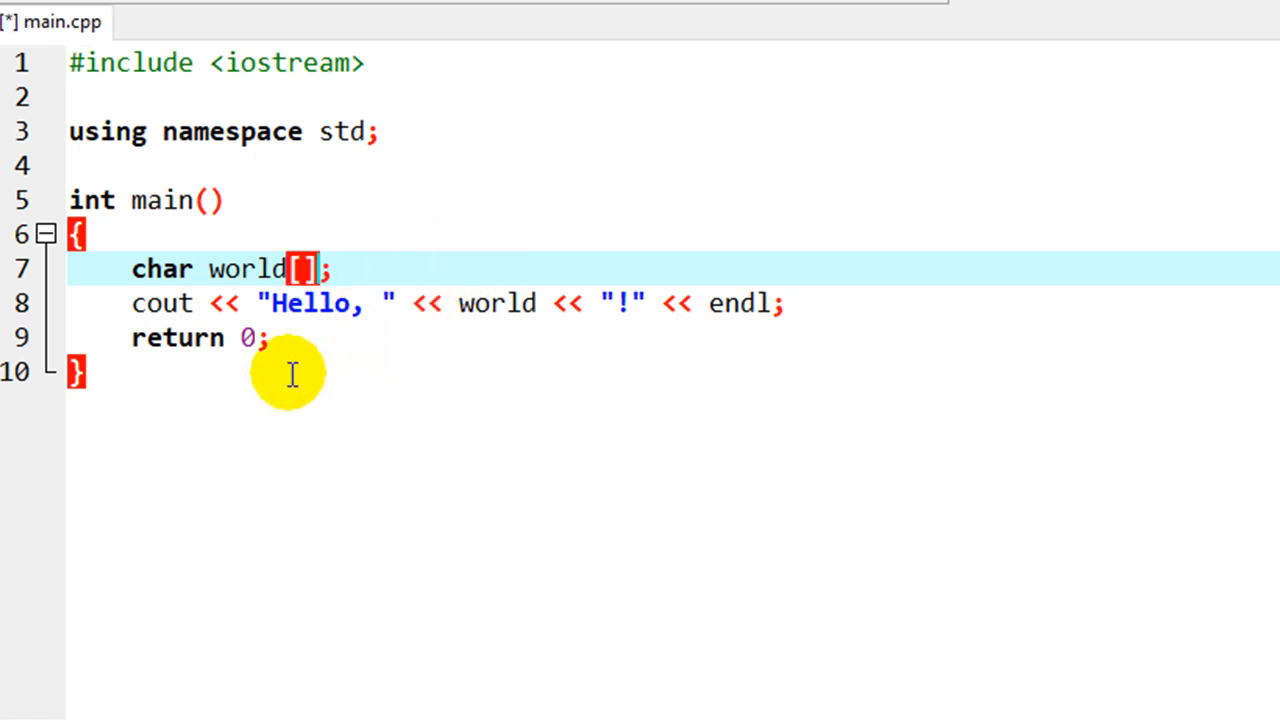
- Declare char world[20];, prompt 'Enter the name of the place you live ', and add cin >> world;
text(20)
text(cout << "Enter the name )
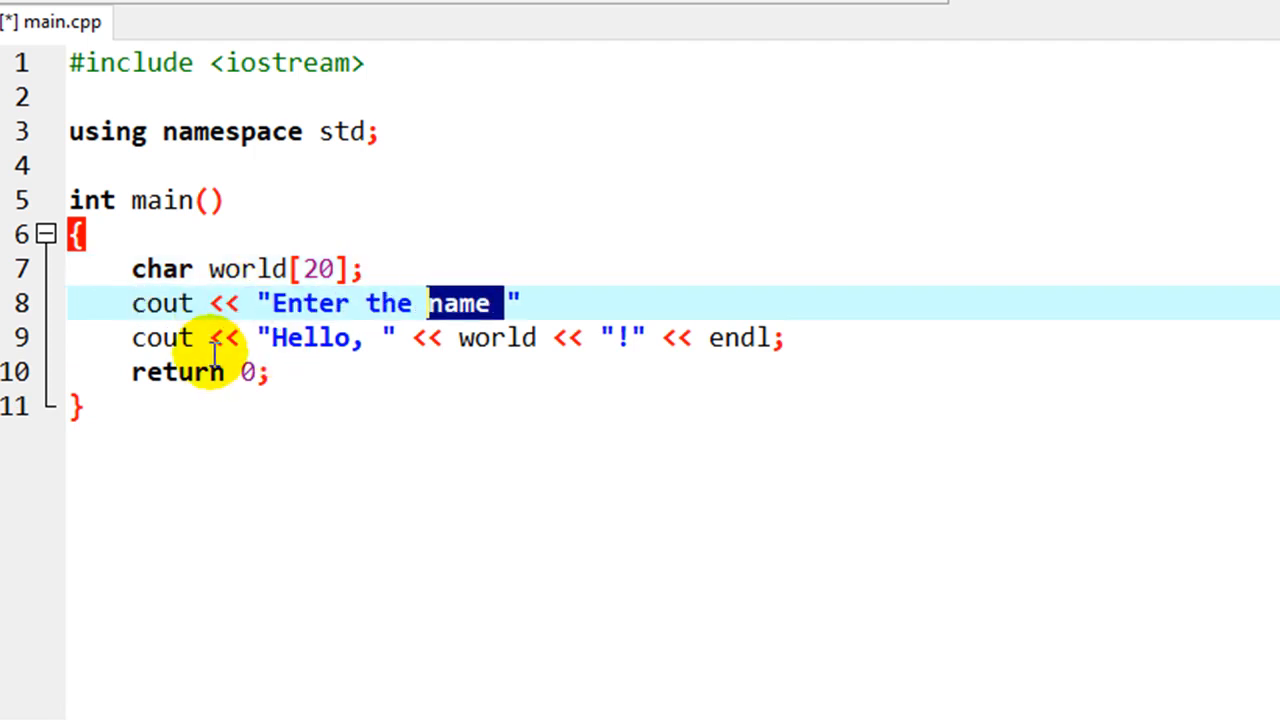
text(of the place you live)
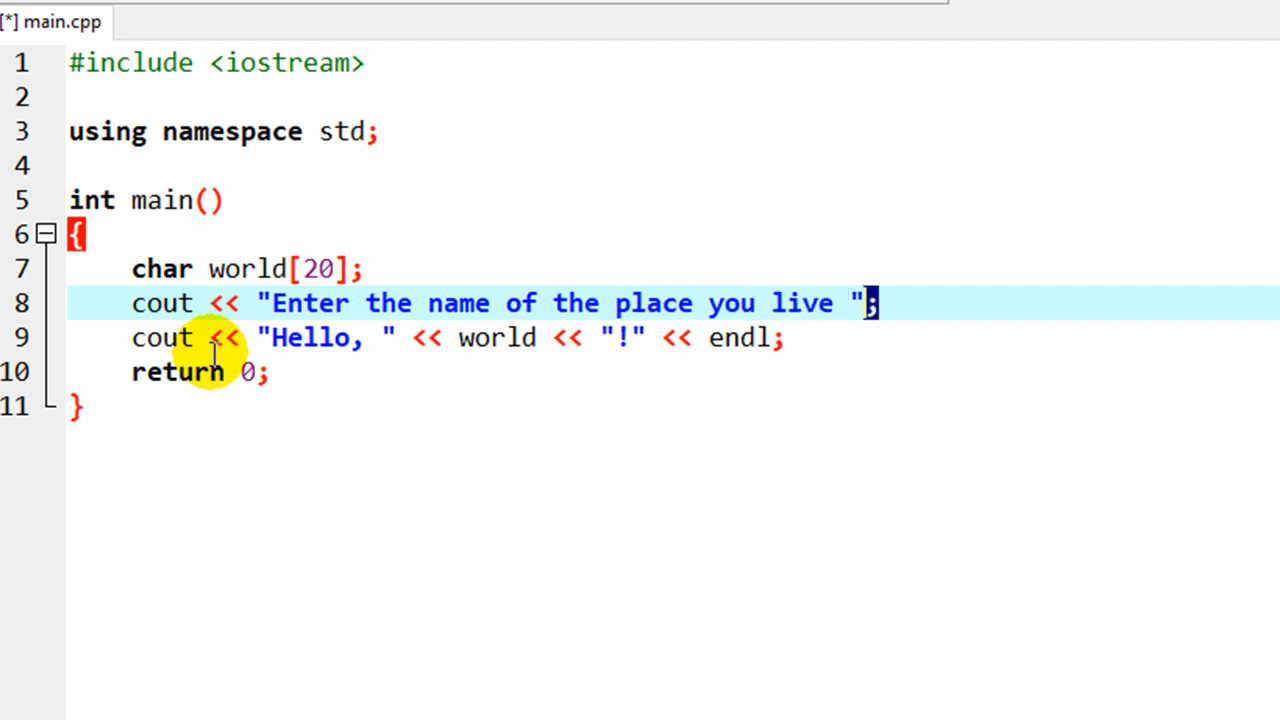
text(cin)
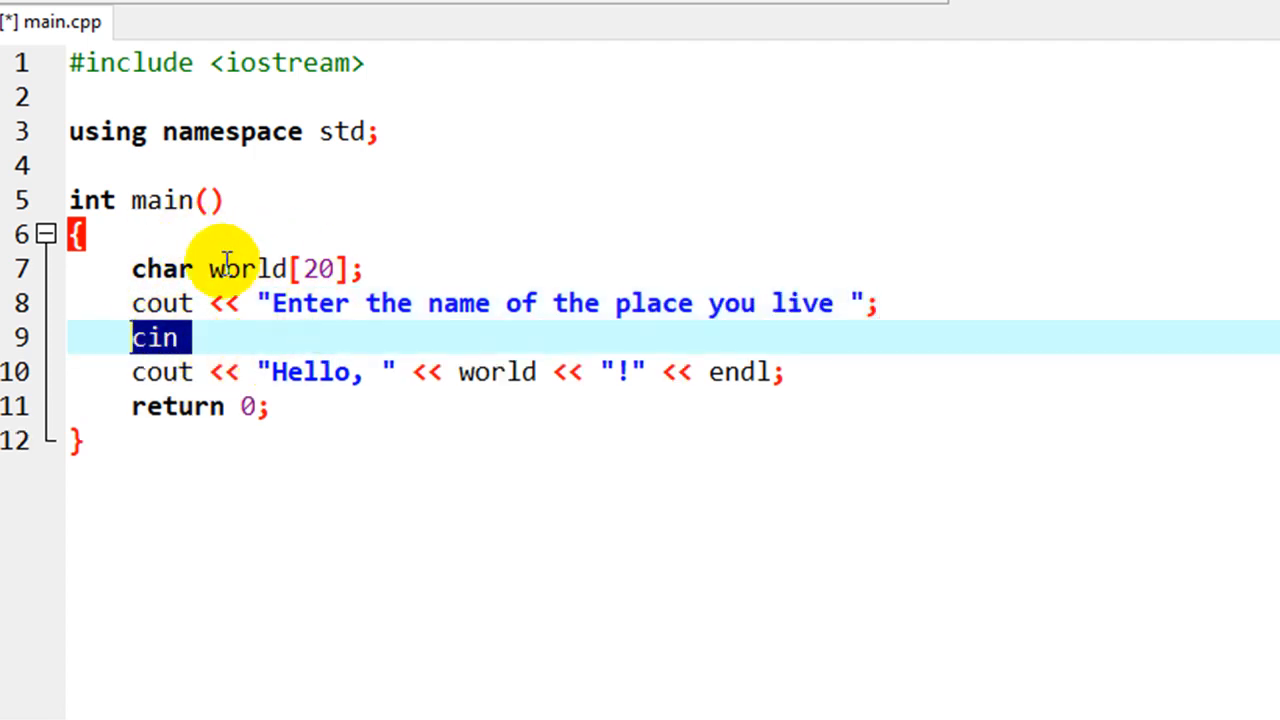
mouse_move(200, 336)
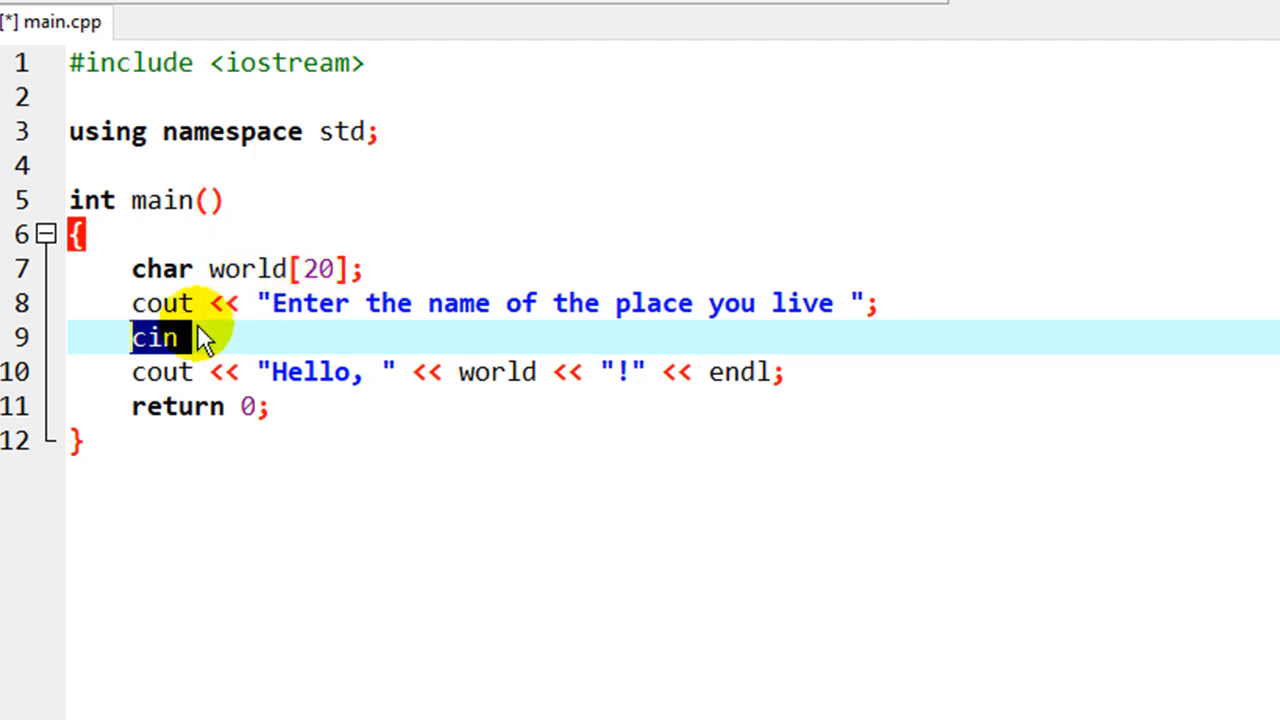
text(>>)
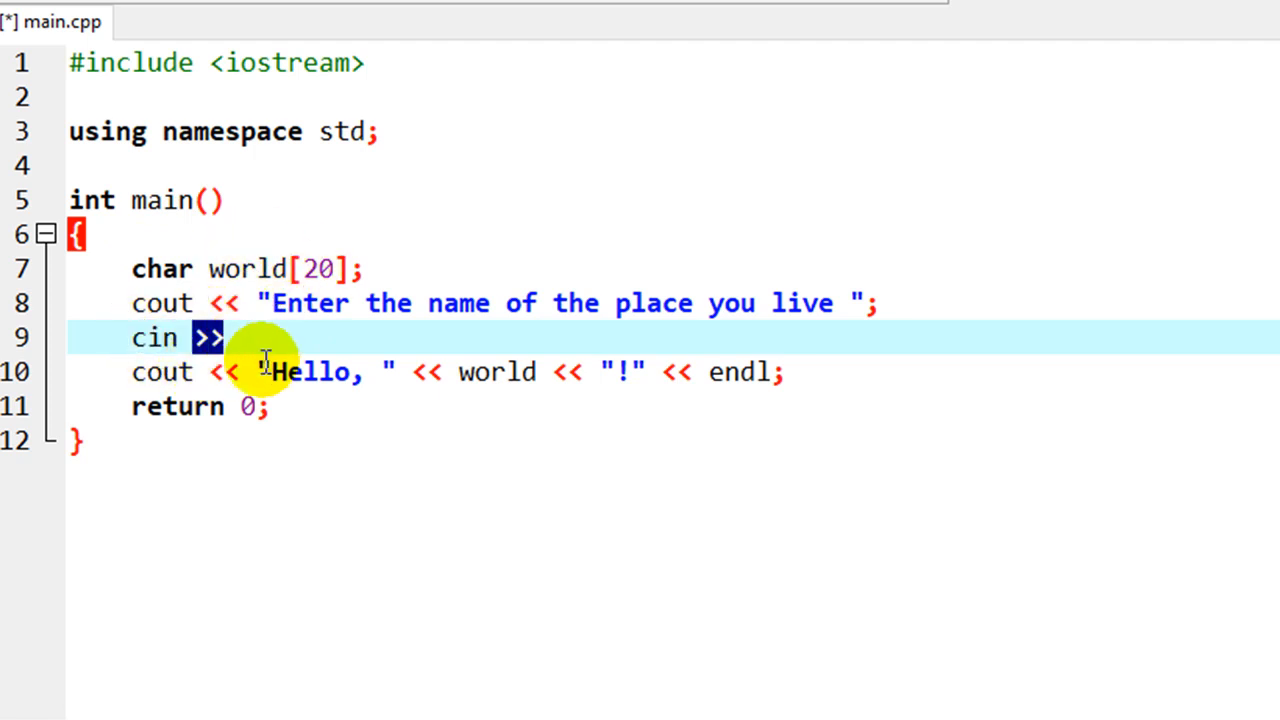
text(world)
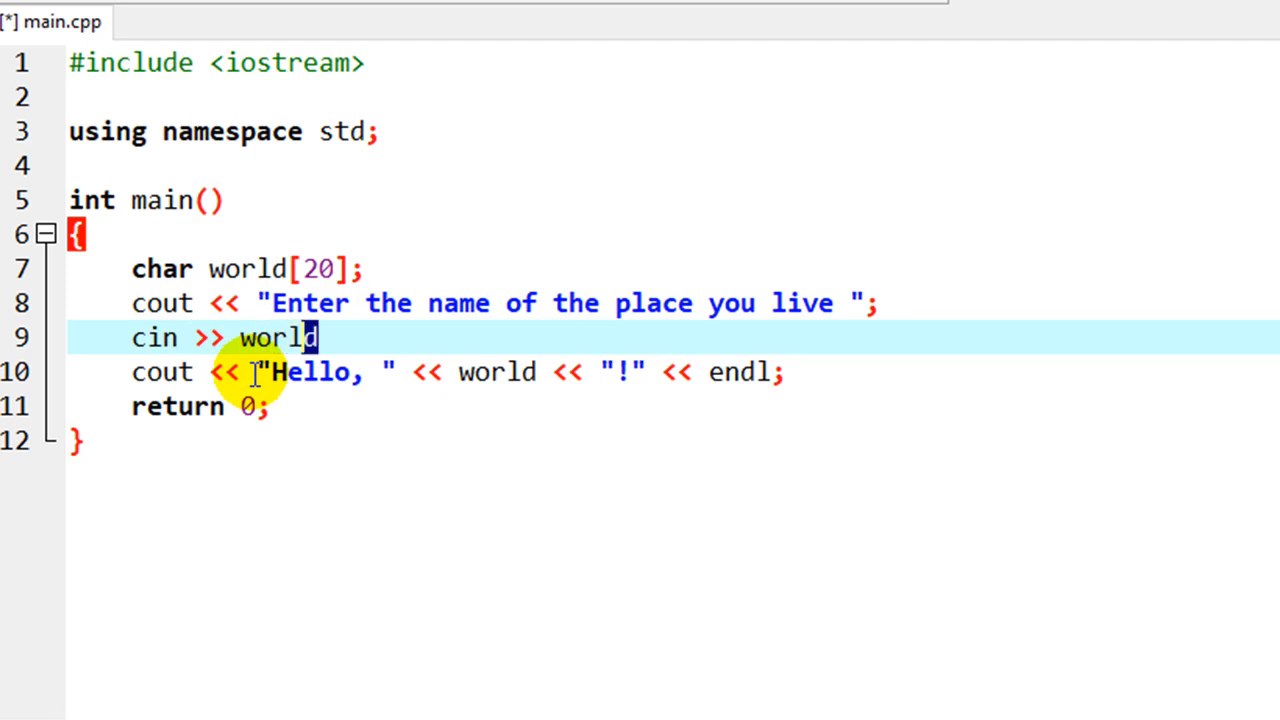
text(;)
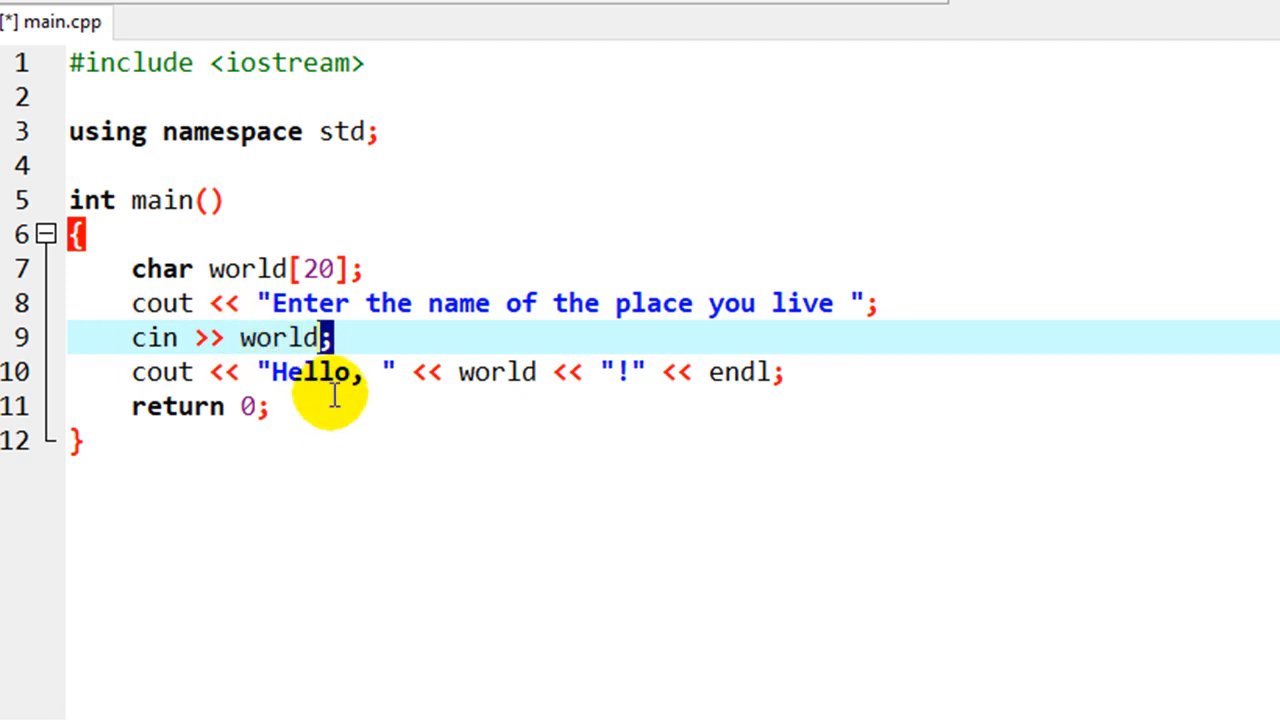
mouse_move(504, 414)
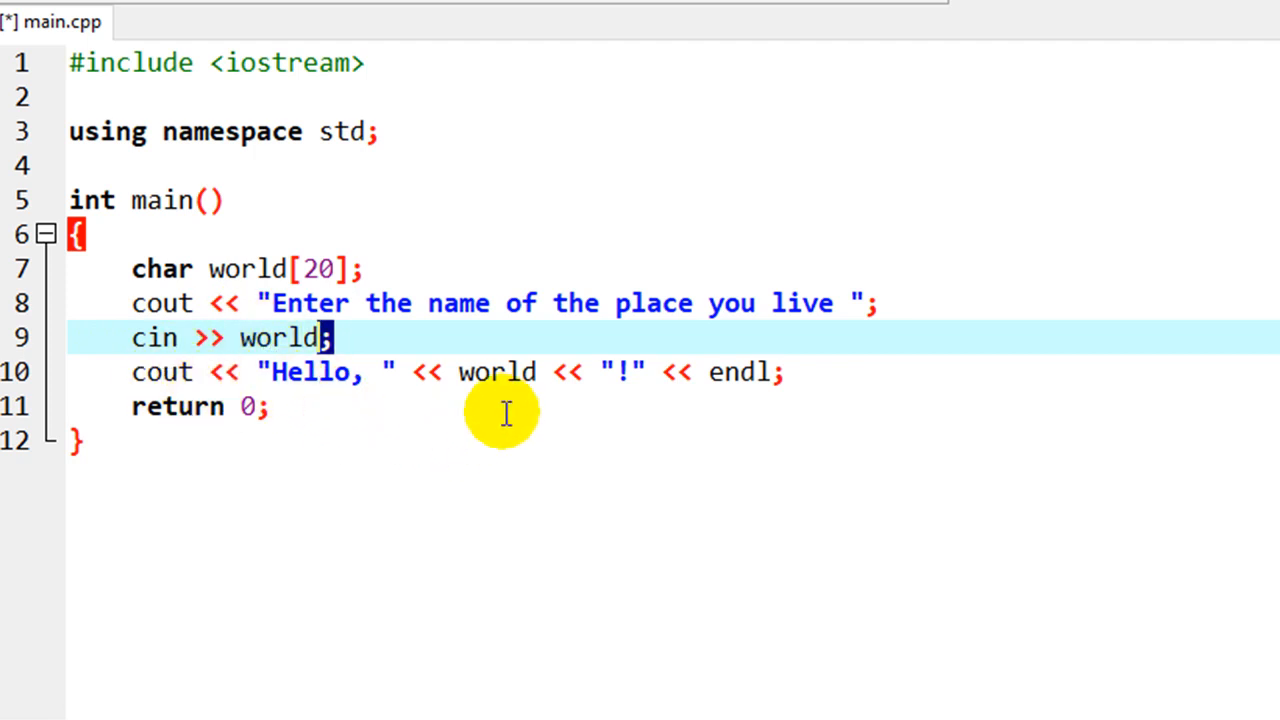
mouse_move(484, 372)
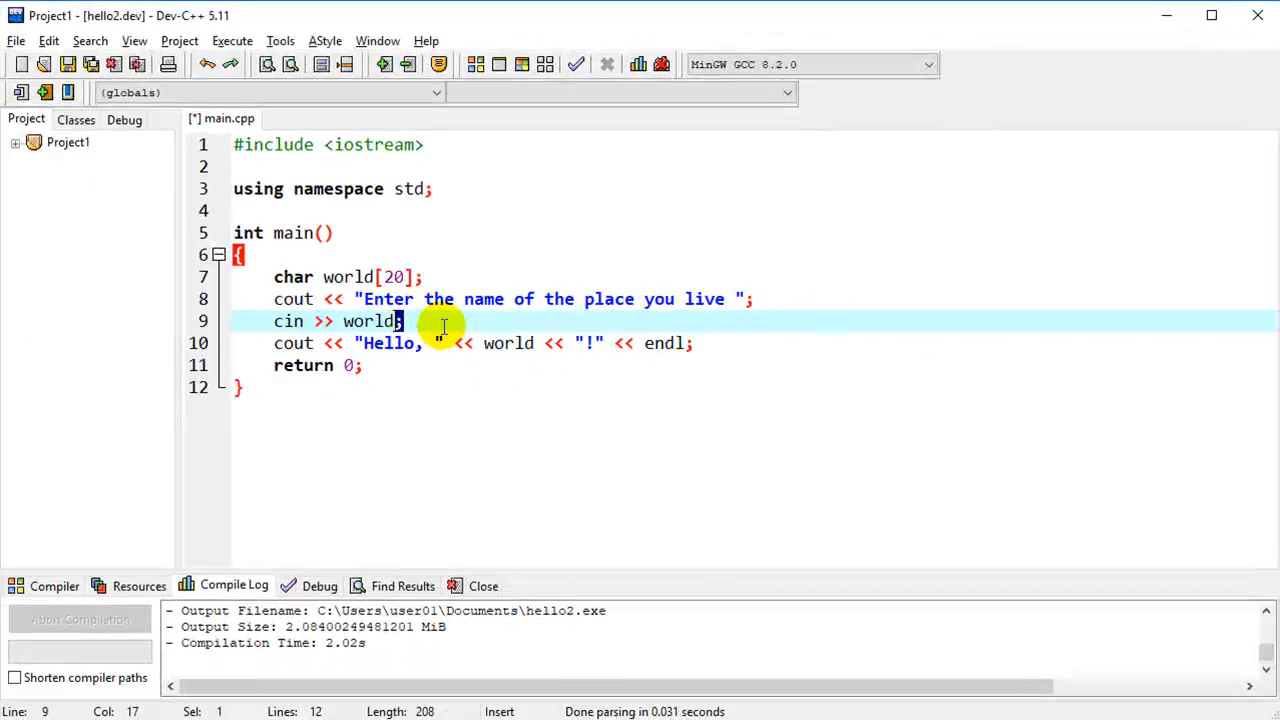
mouse_move(232, 40)
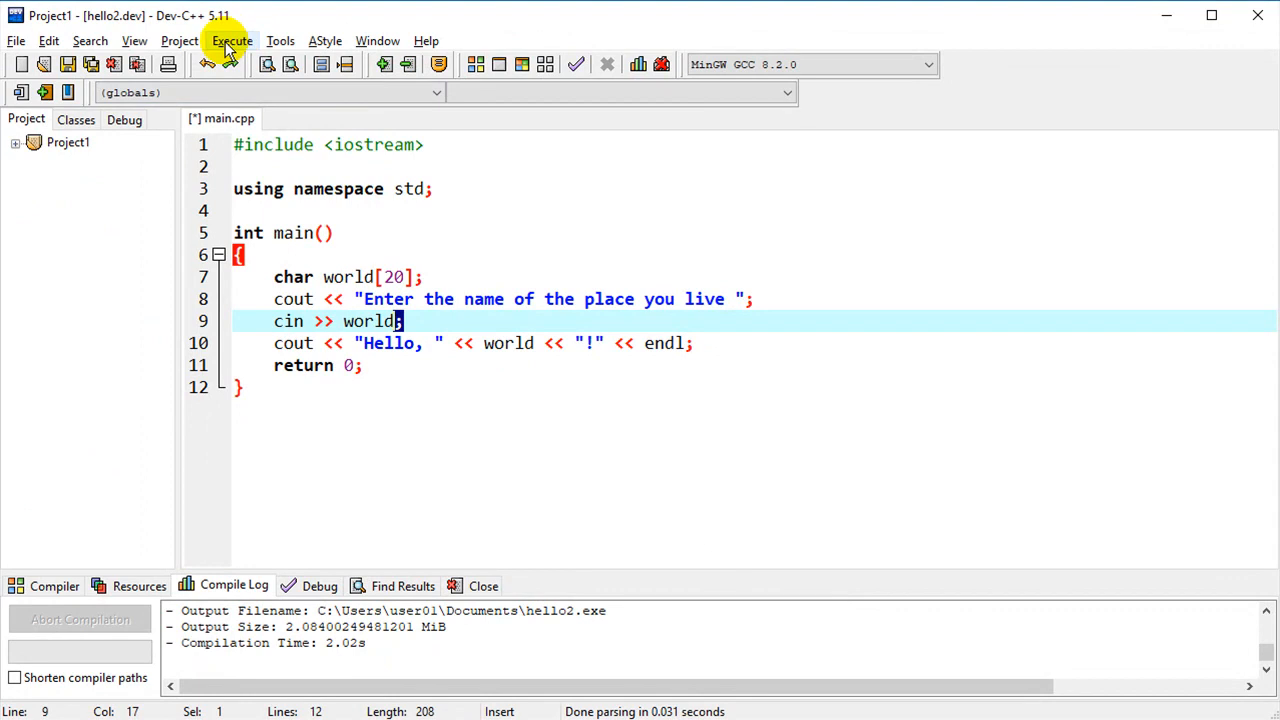
- Compile and run the prompting program and answer its prompt with 'earth'
click(232, 40)
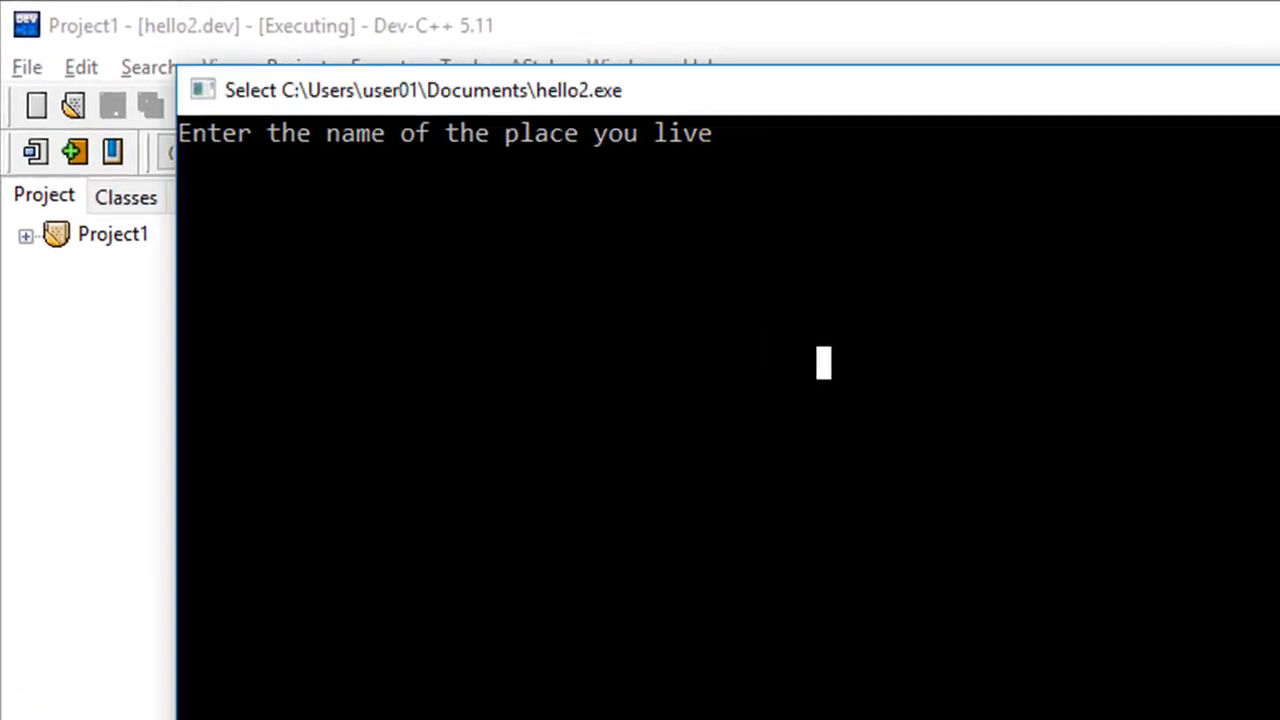
text(ea)
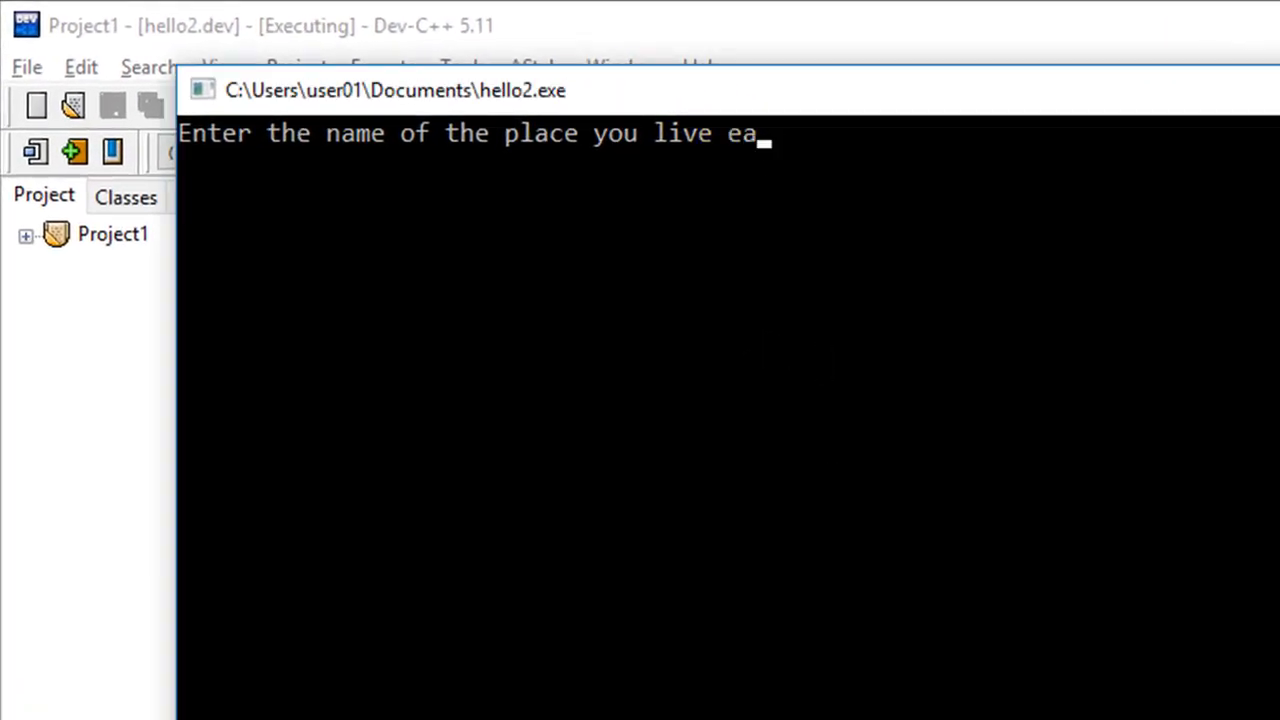
text(rth)
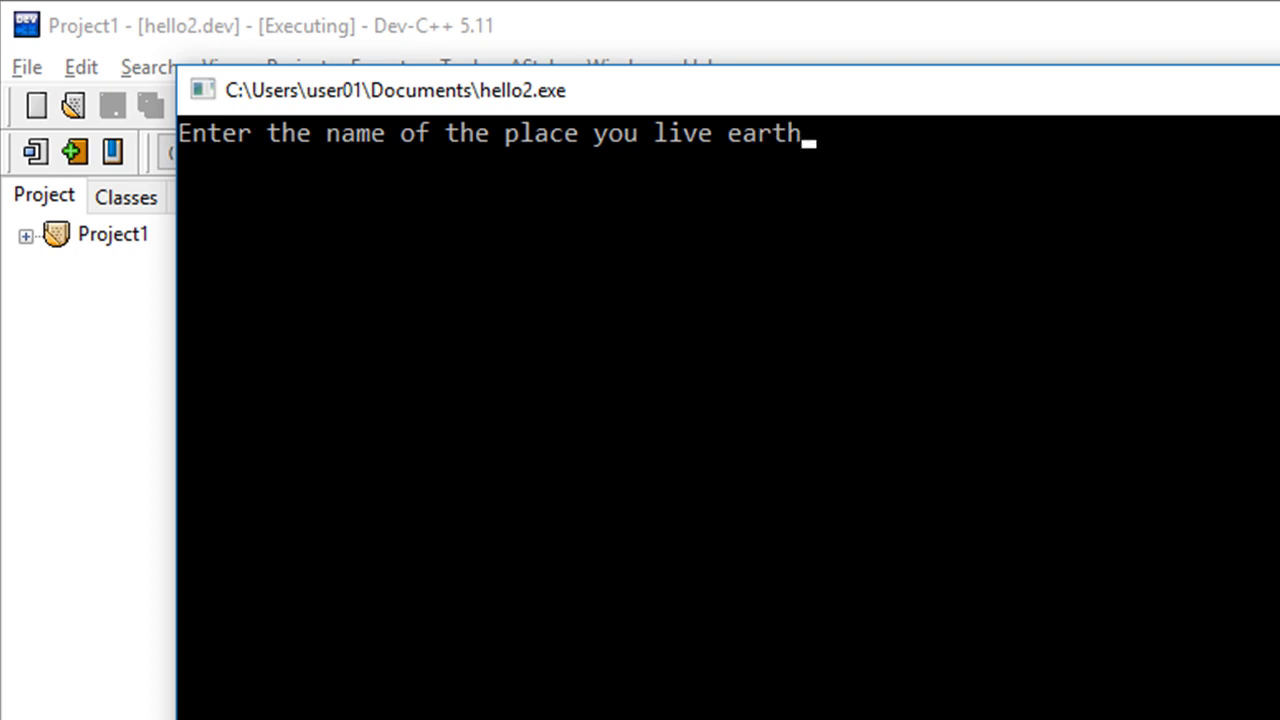
key(enter)
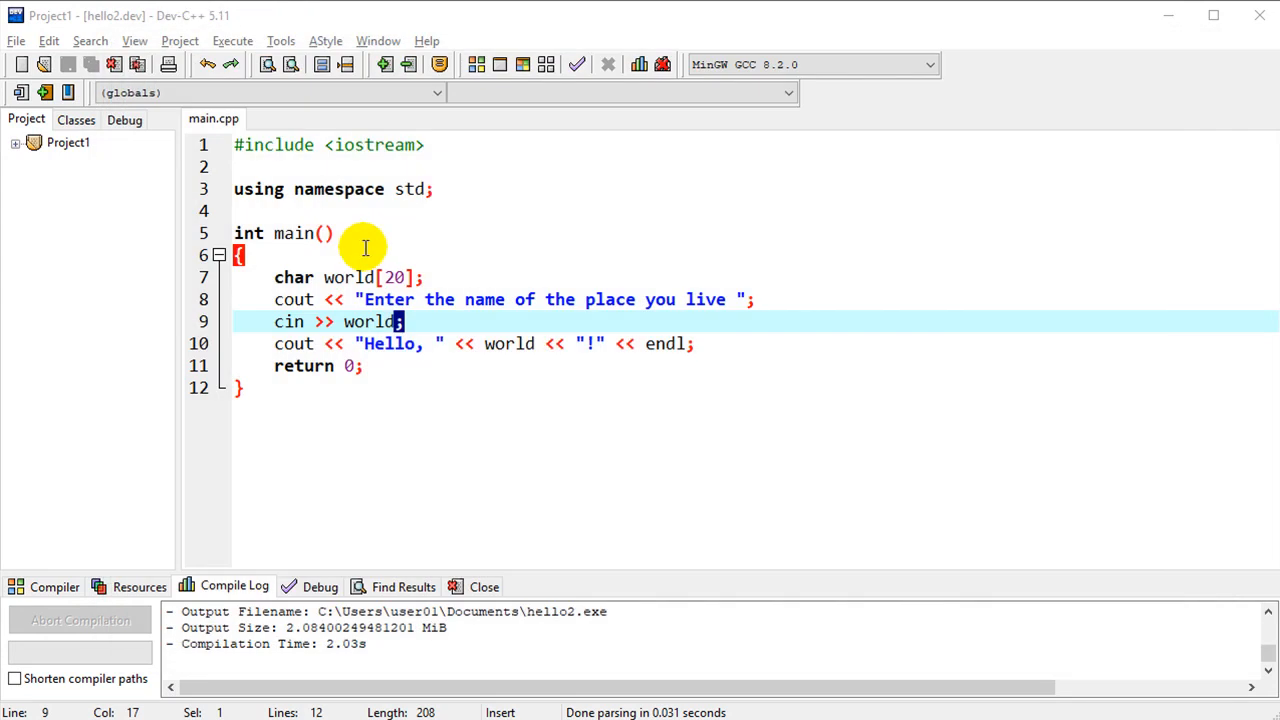
mouse_move(384, 296)
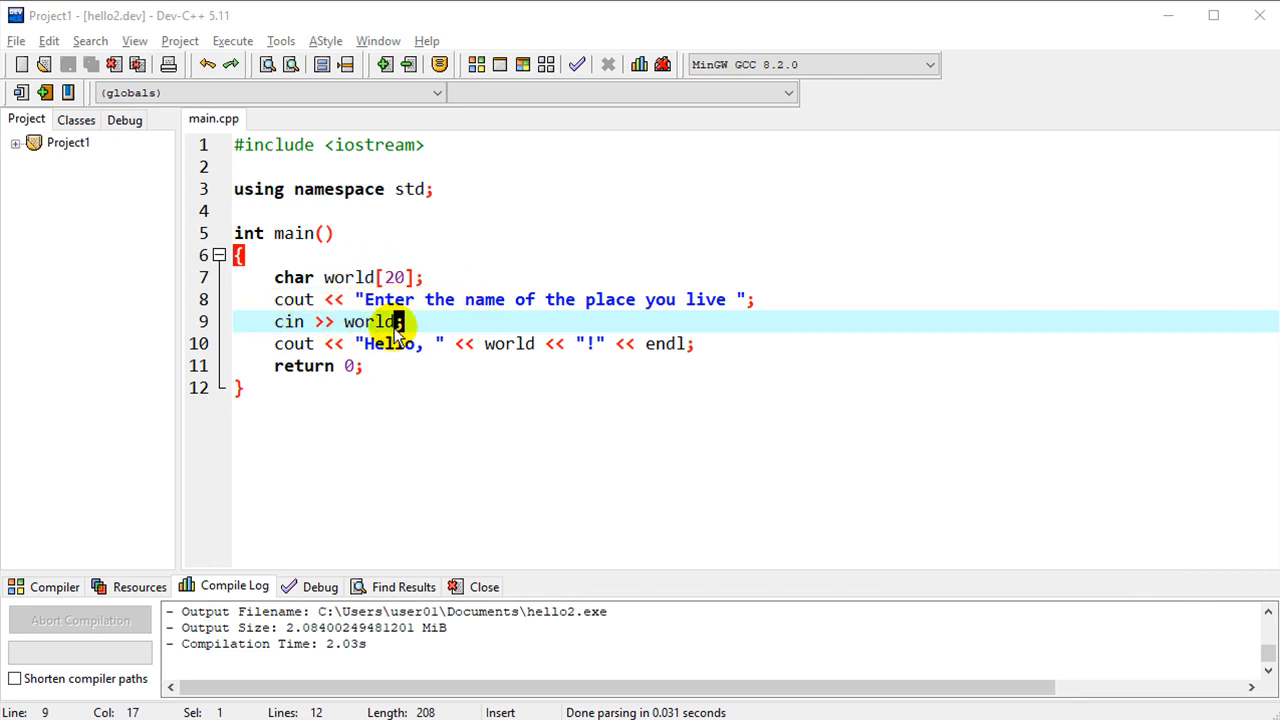
mouse_move(492, 344)
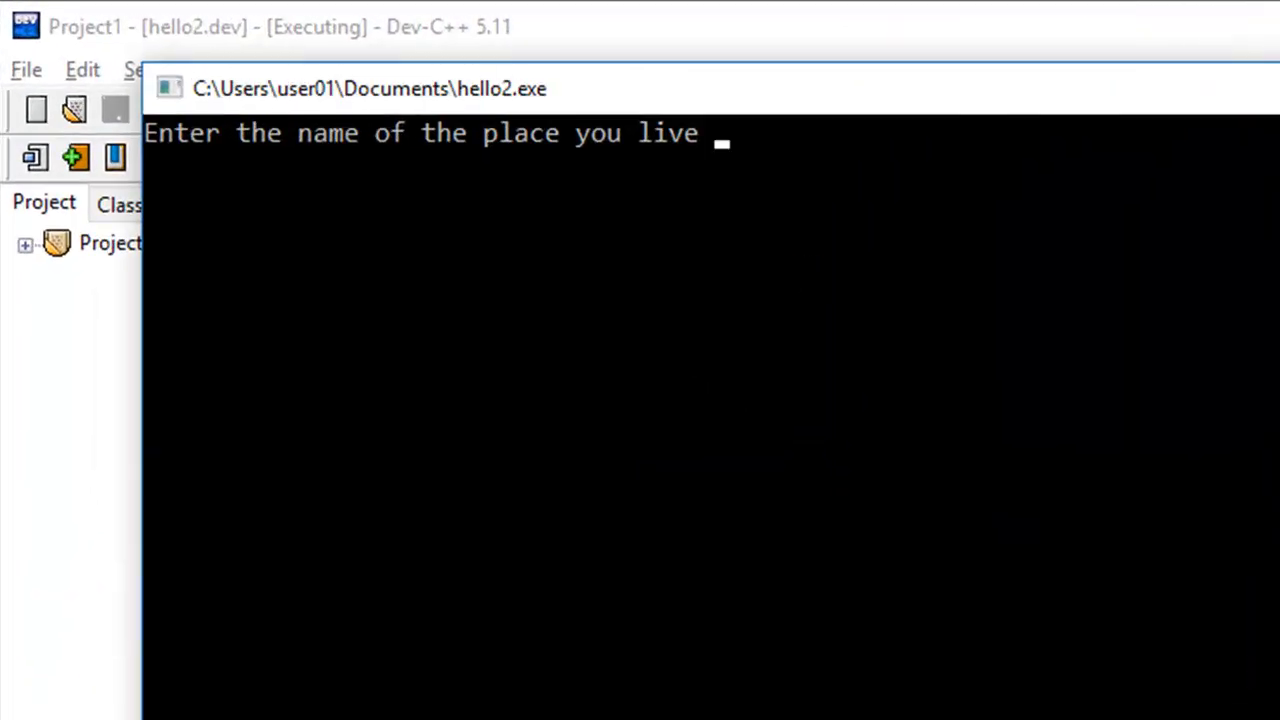
- Answer the running program's prompt with 'USA' so it prints 'Hello, USA!', then close the console
text(USA)
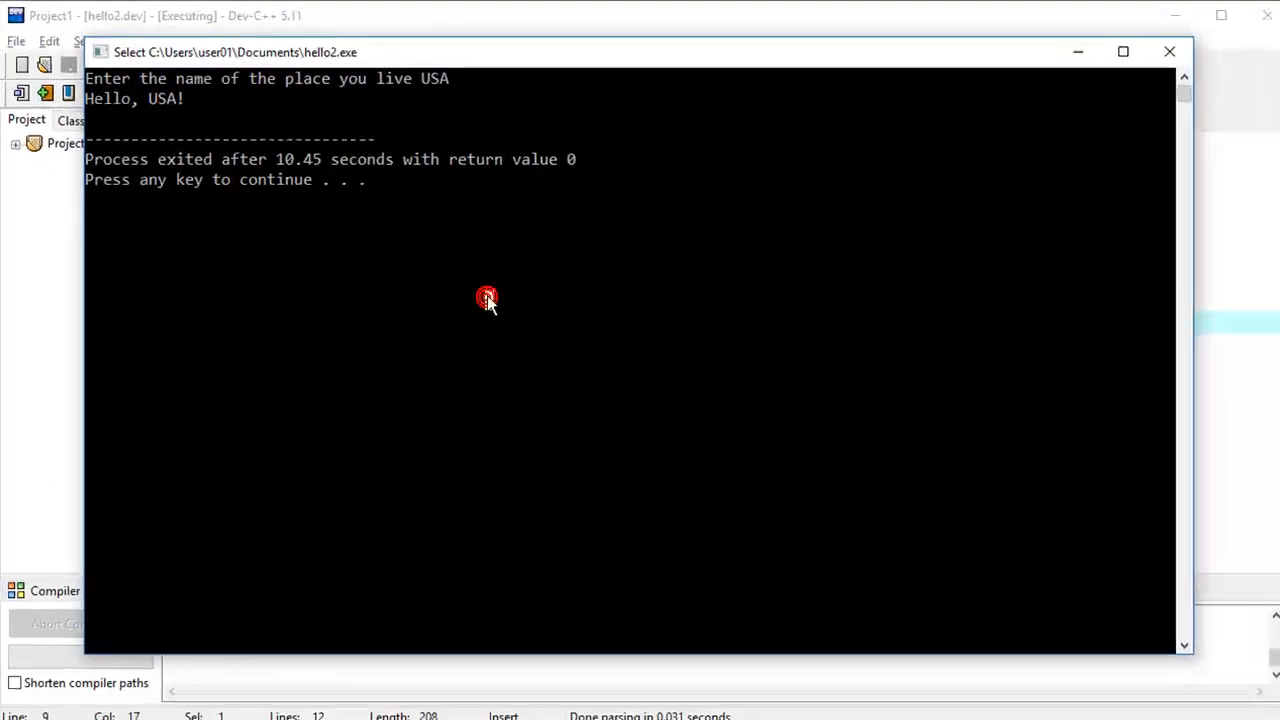
key(enter)
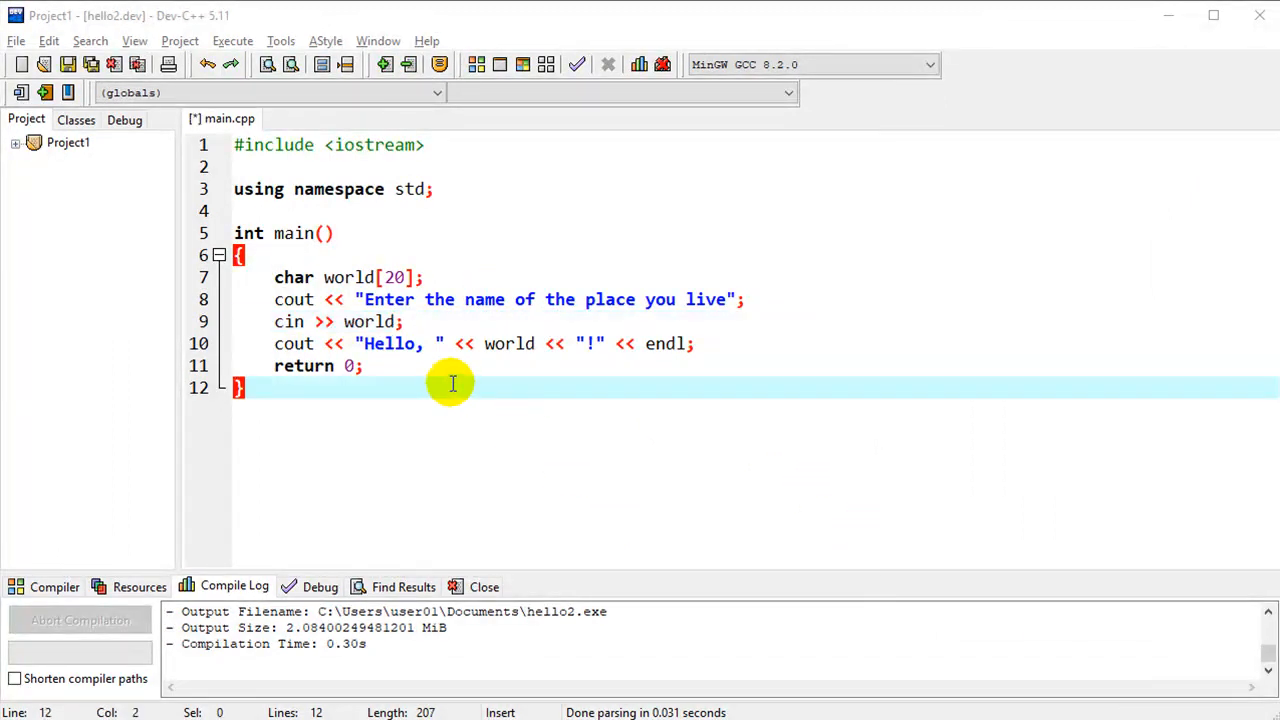
mouse_move(498, 368)
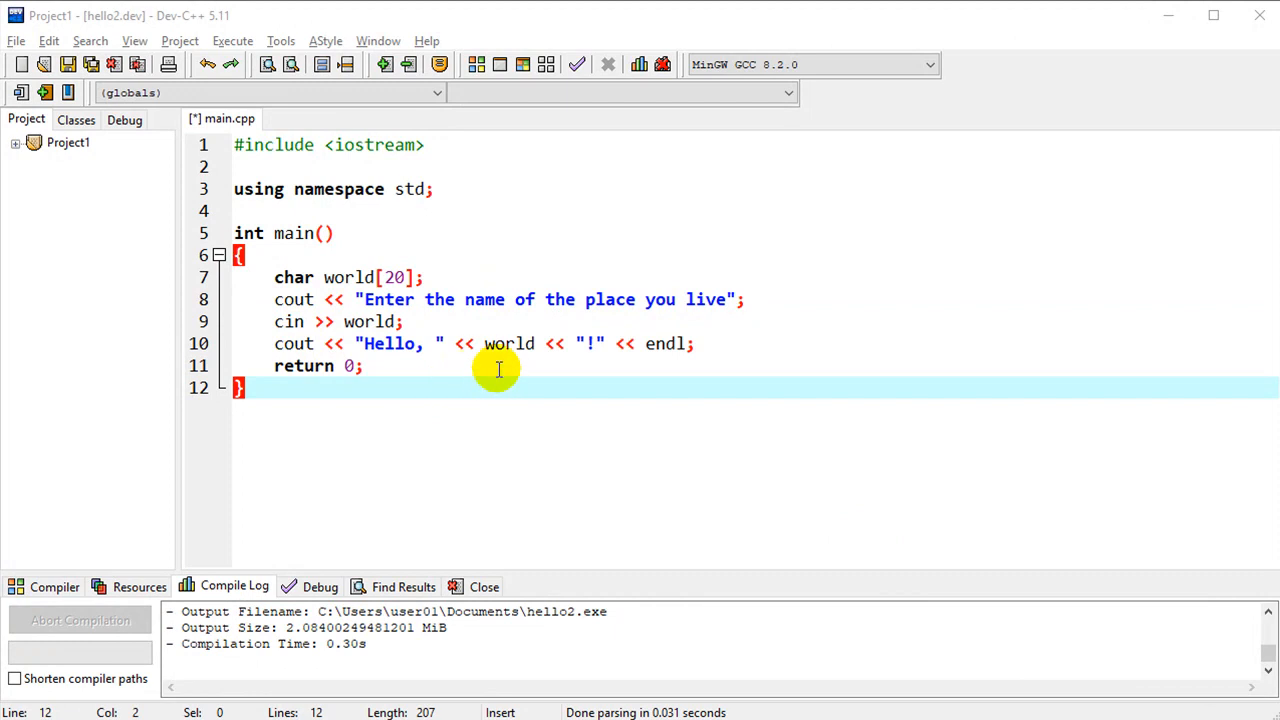
mouse_move(784, 464)
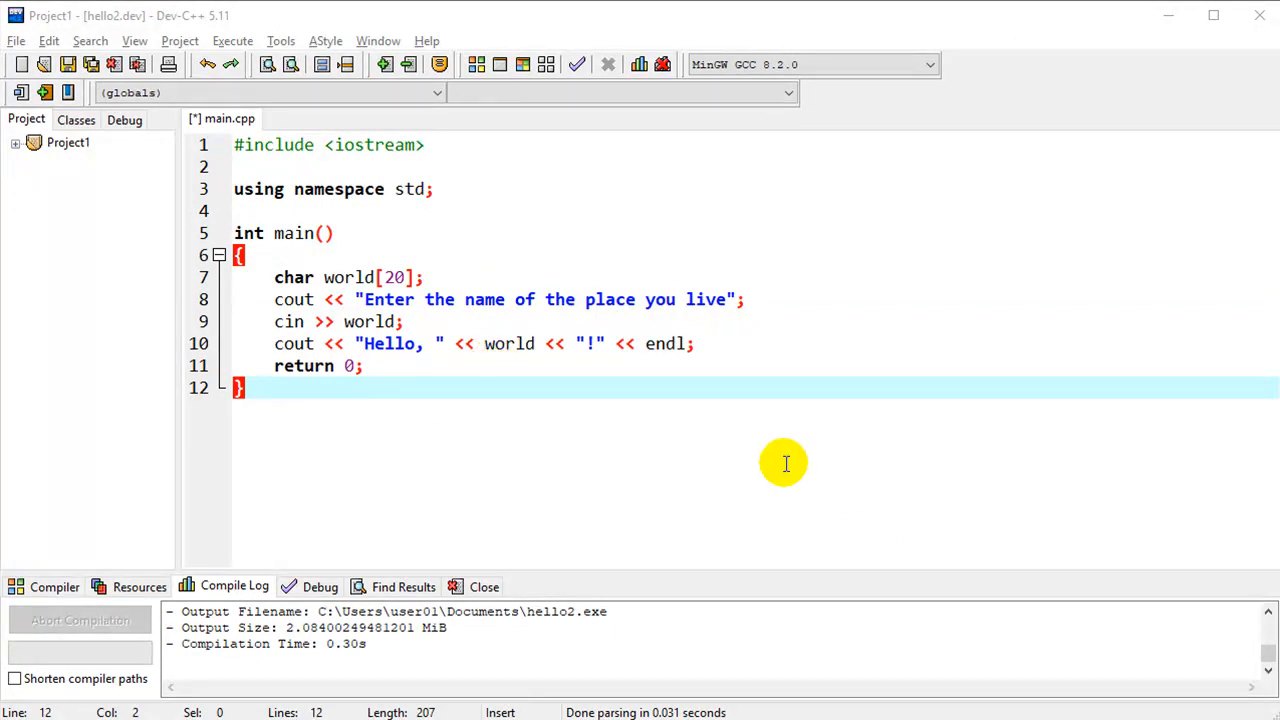
mouse_move(890, 580)
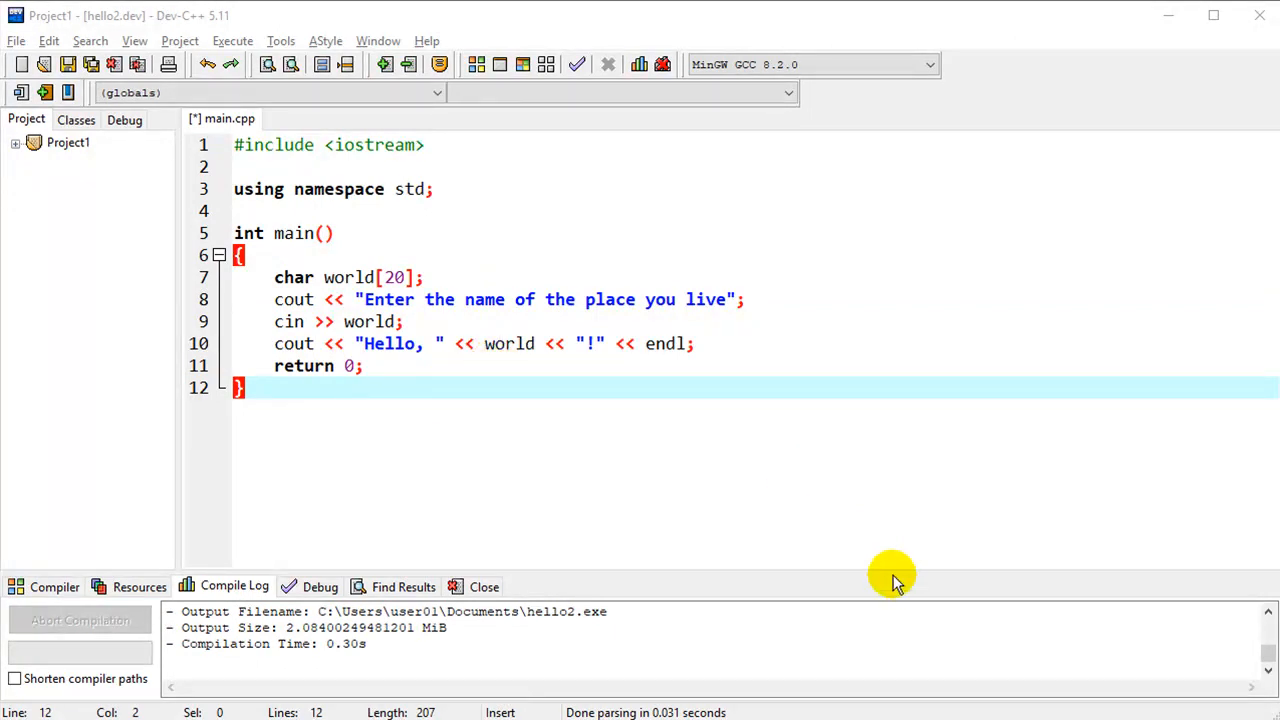